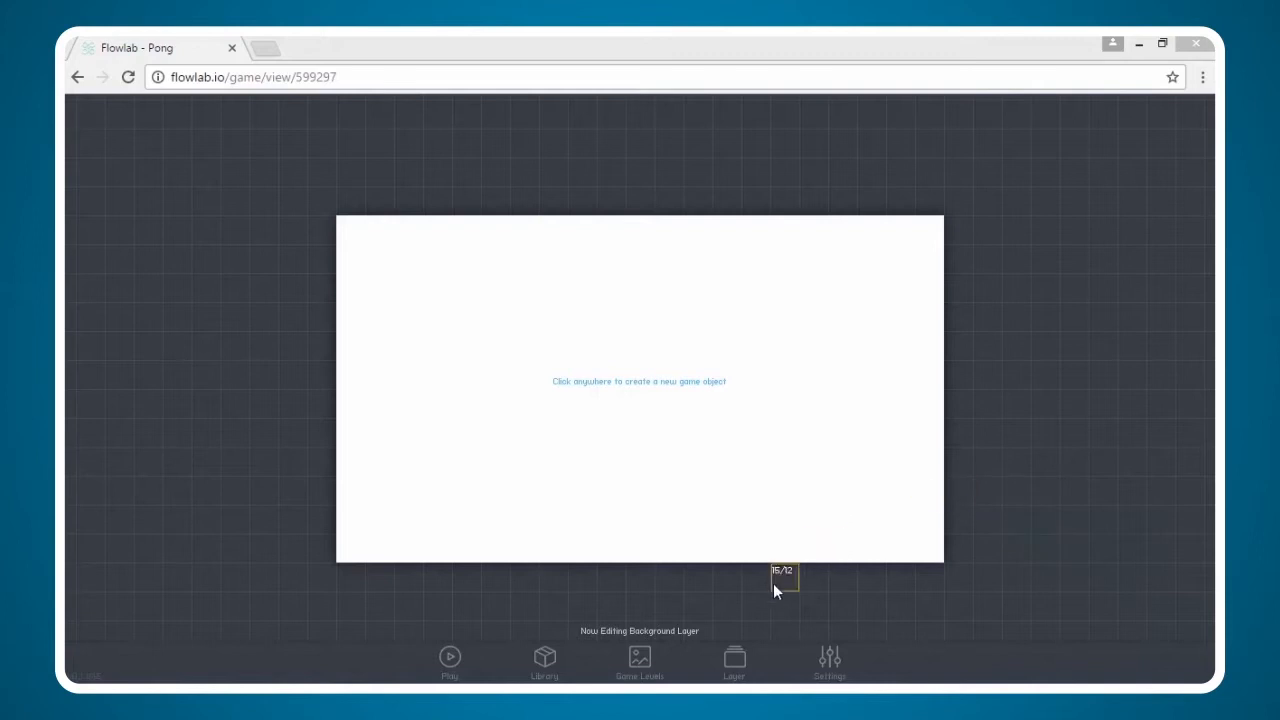
Switch level editing to the Background layer.
left_click(734, 660)
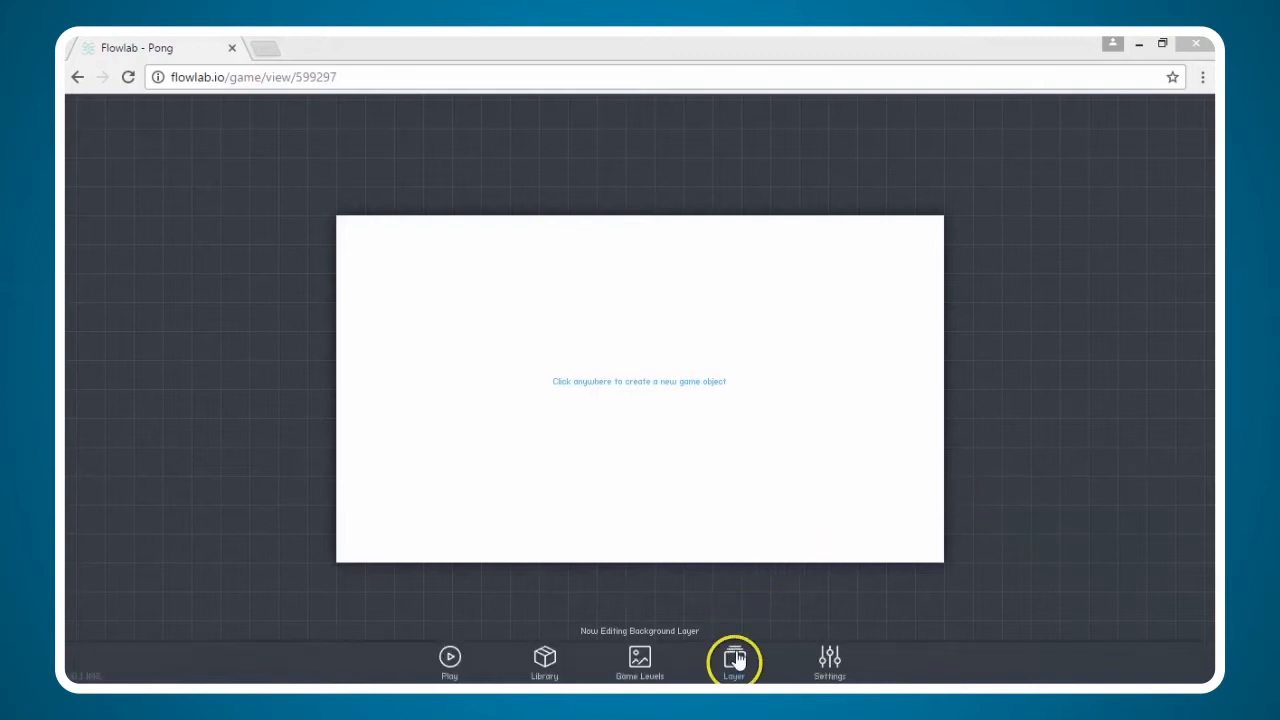
left_click(734, 662)
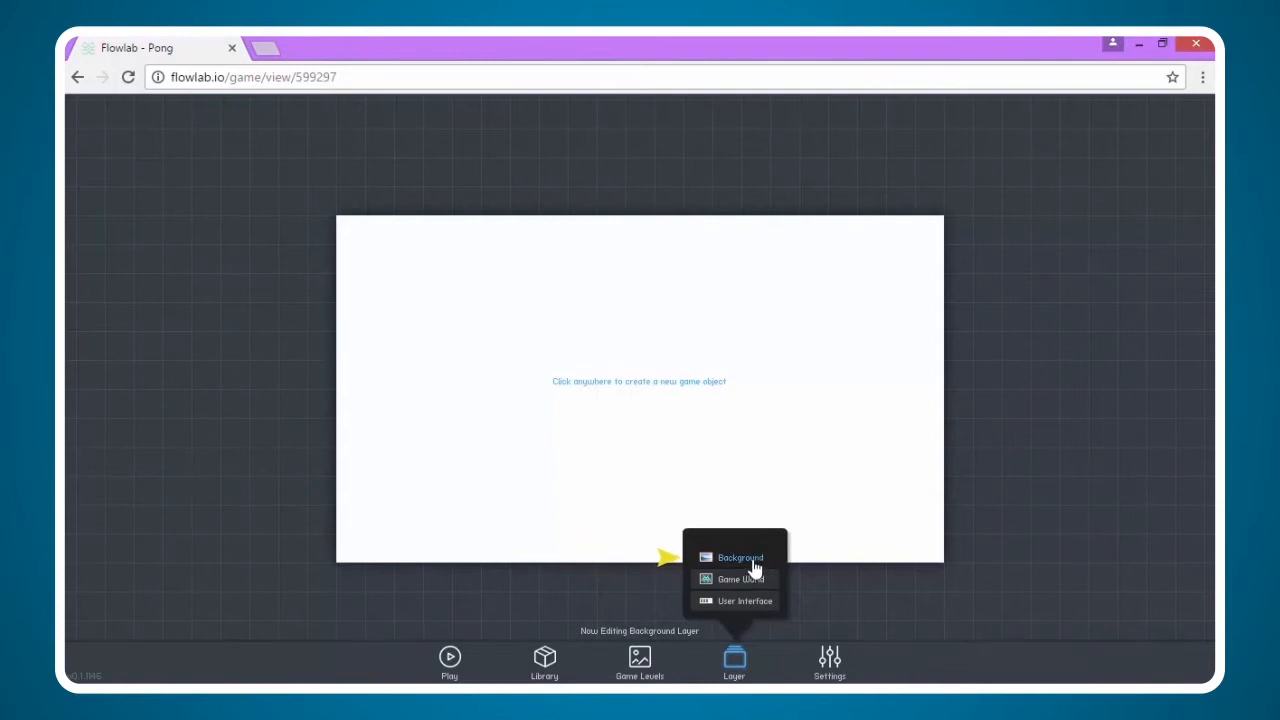
mouse_move(770, 568)
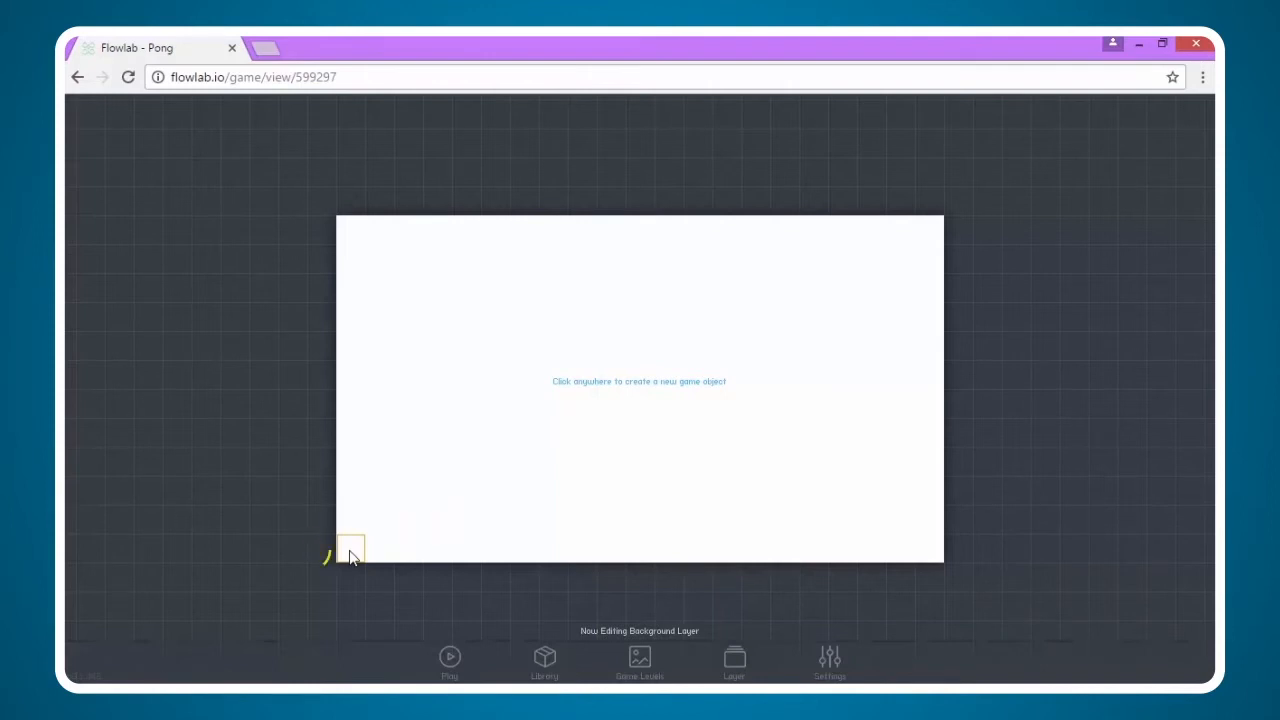
Create a new object in the bottom-left corner and name its type Background.
left_click(349, 549)
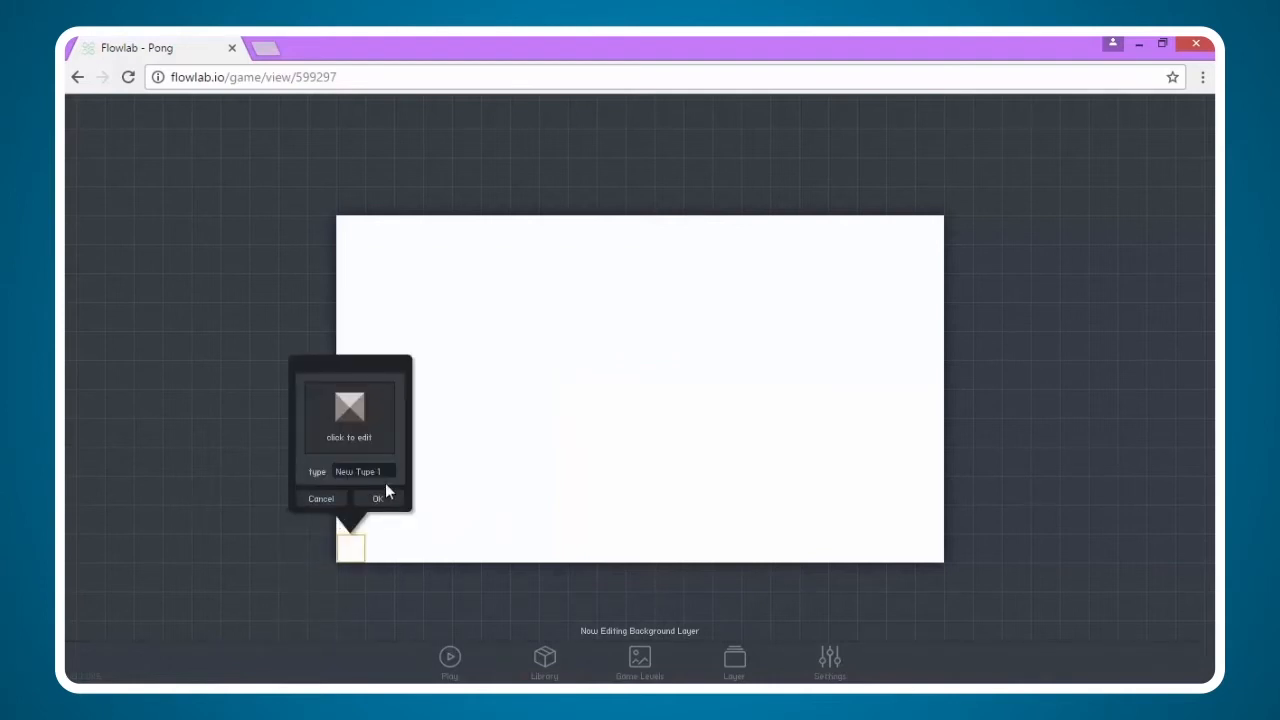
key("BackSpace")
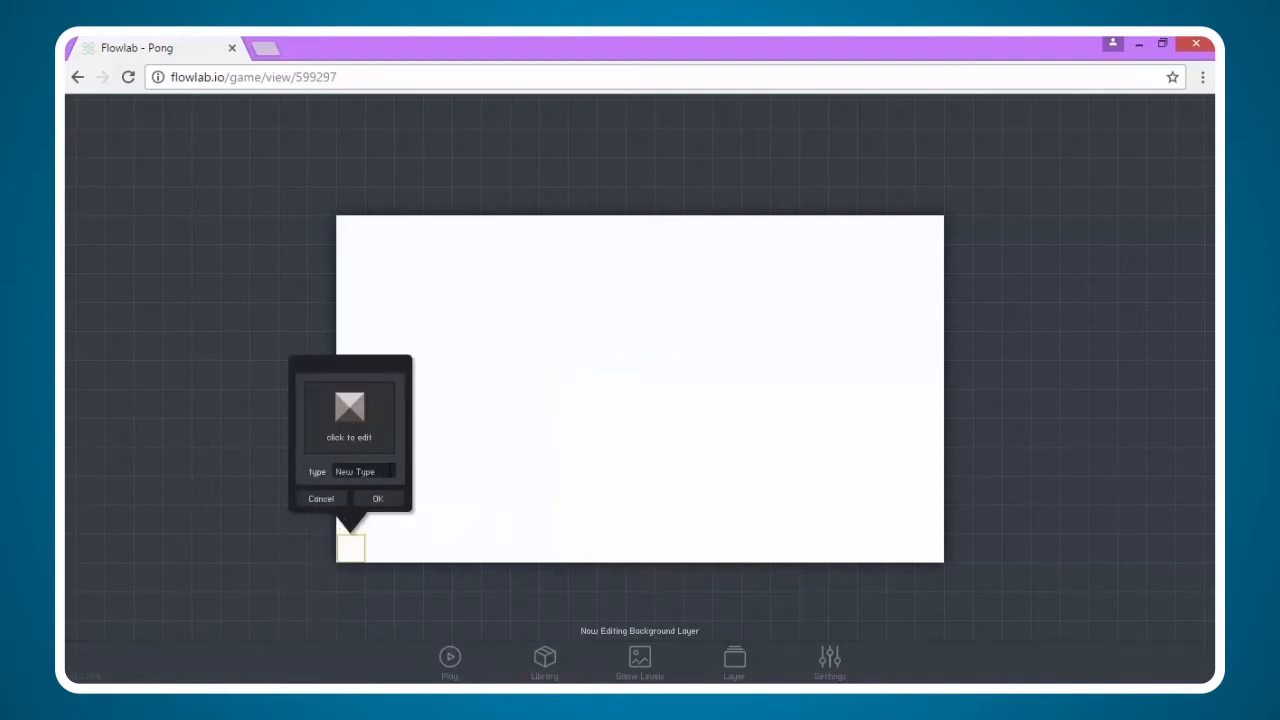
type("Backgr")
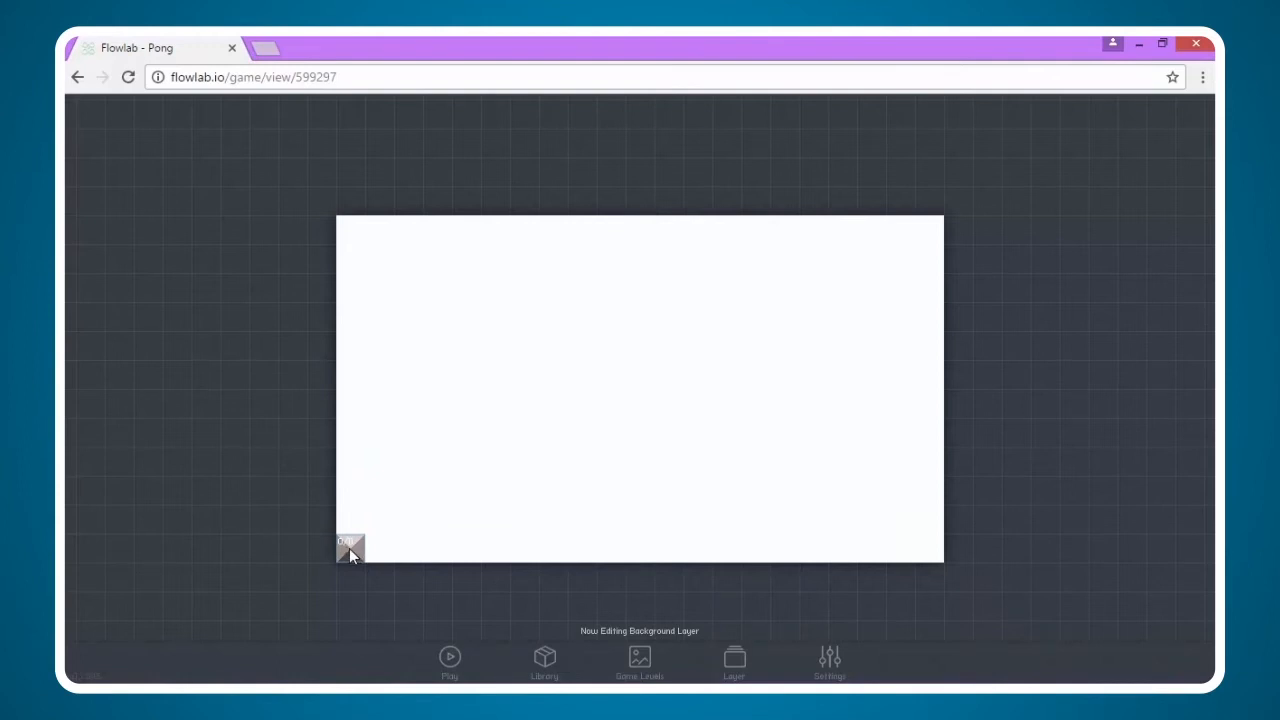
Bring the Background object's placeholder image into the sprite editor.
left_click(349, 548)
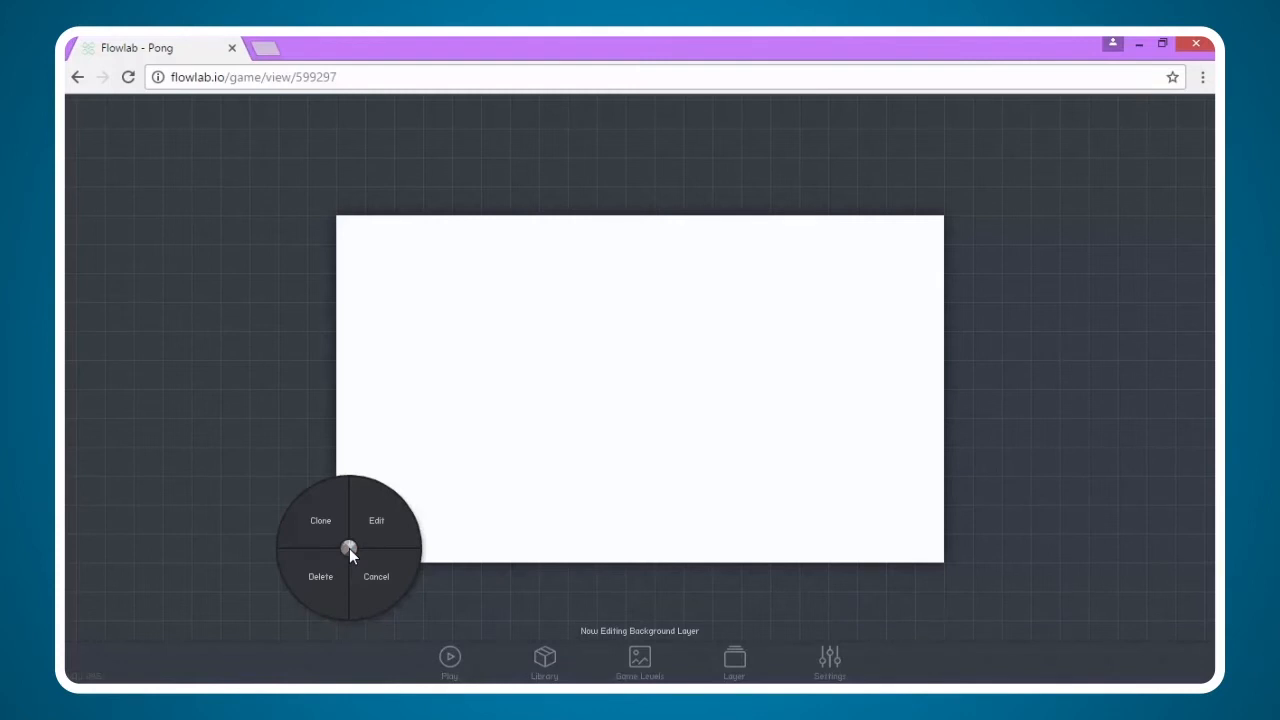
mouse_move(375, 538)
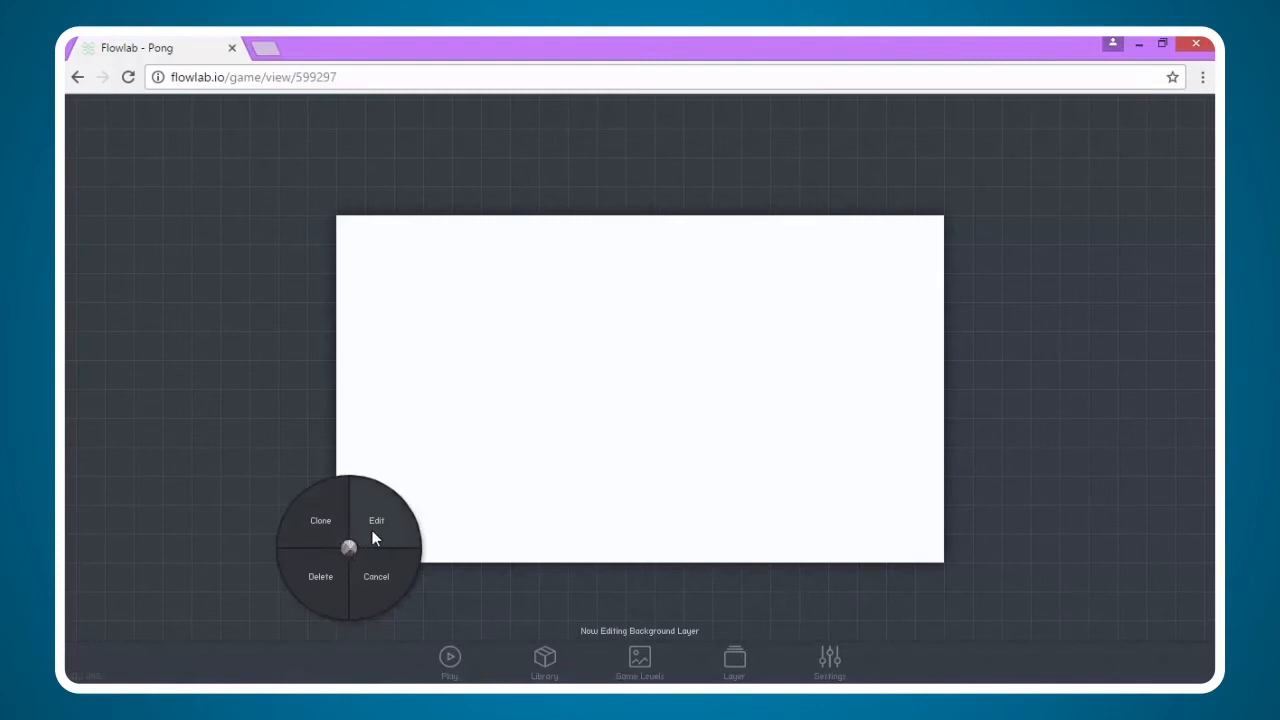
left_click(376, 520)
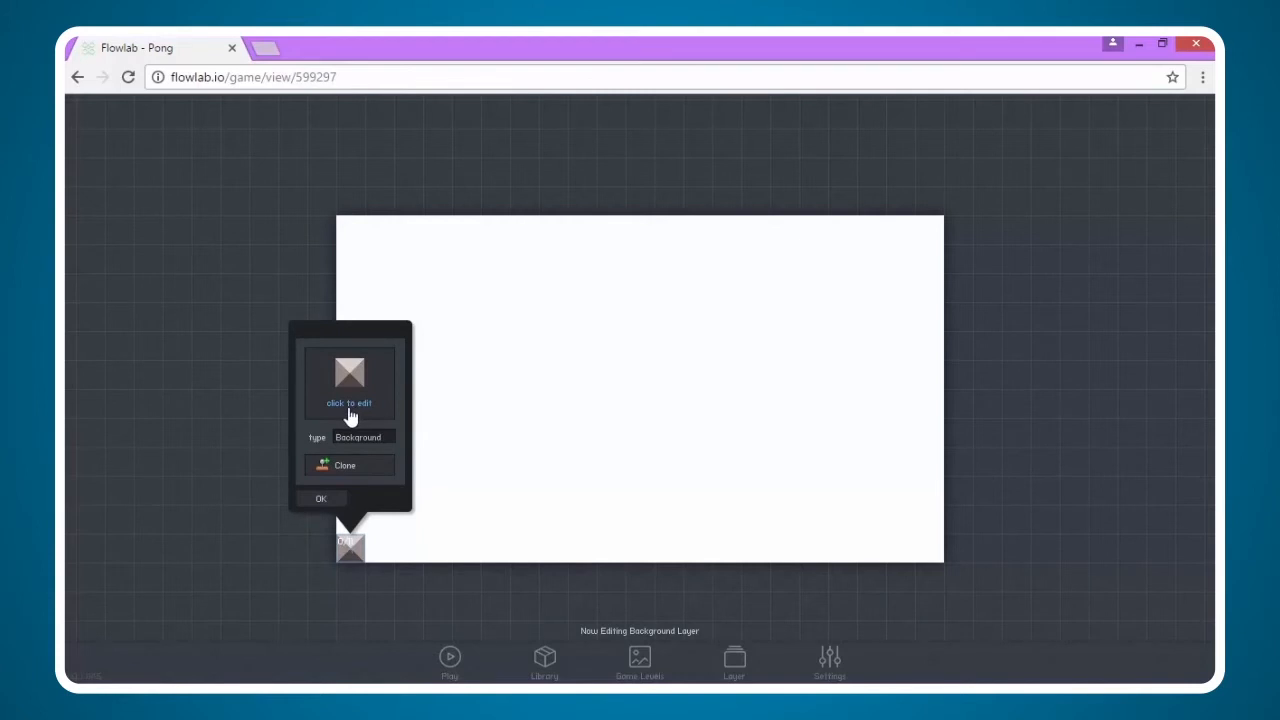
left_click(349, 380)
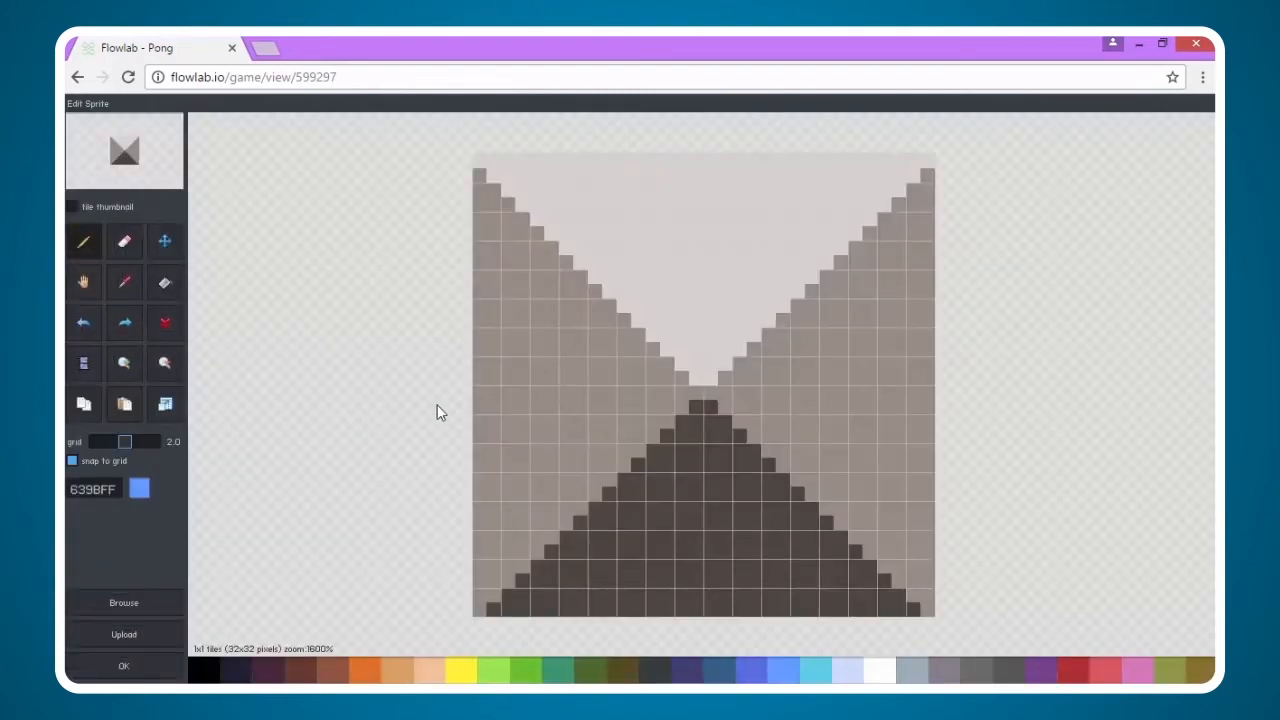
Set an 8-pixel snap grid and paint one bottom cell in blue 639BFF.
left_click(834, 257)
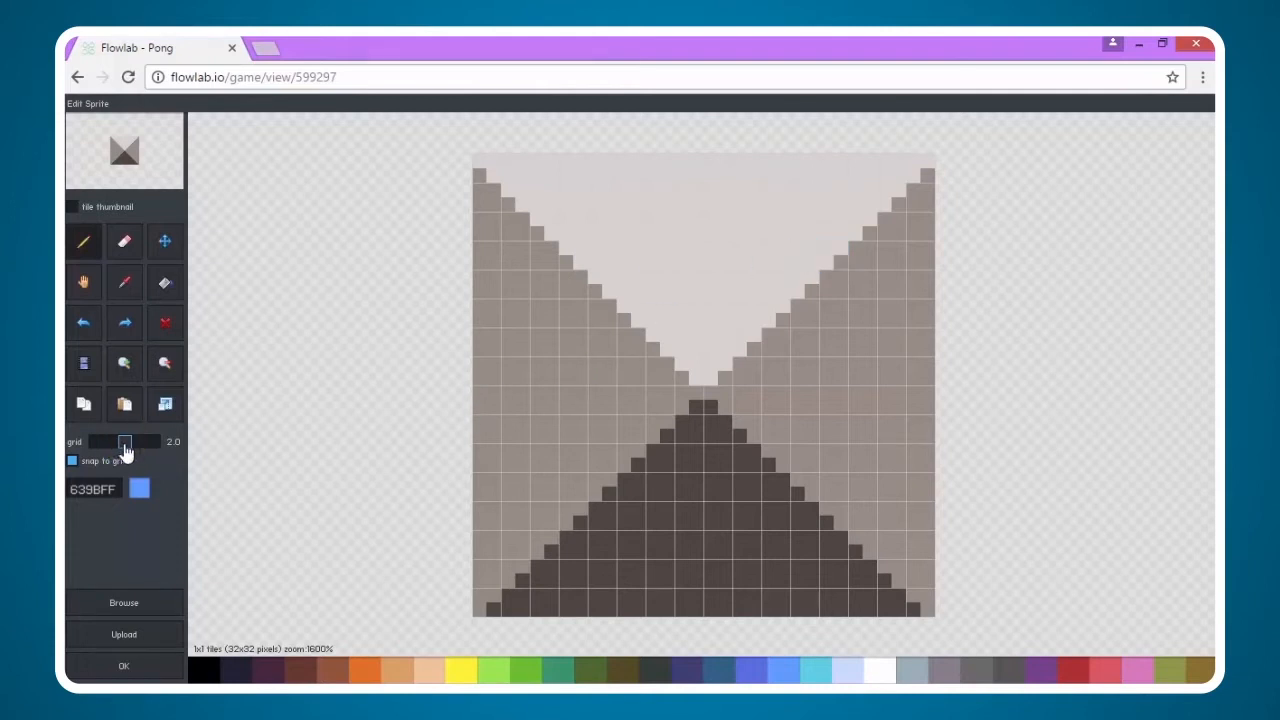
left_click_drag(125, 442, 150, 442)
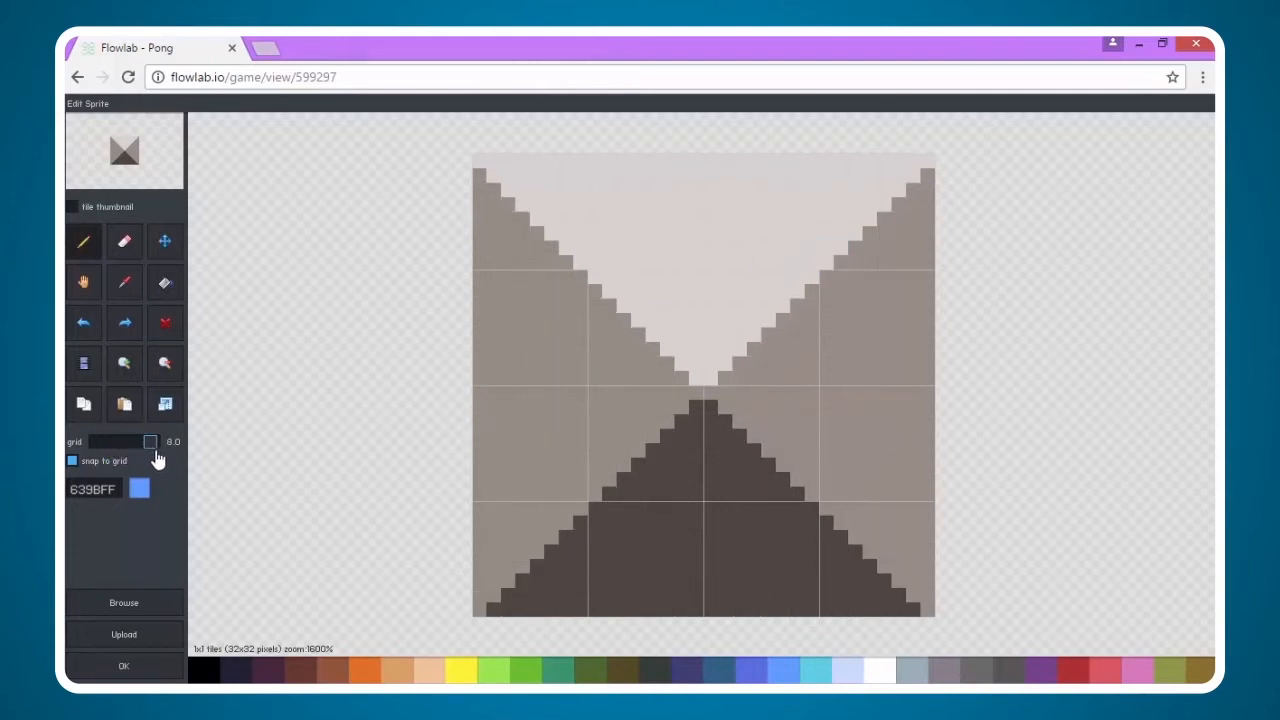
left_click(530, 212)
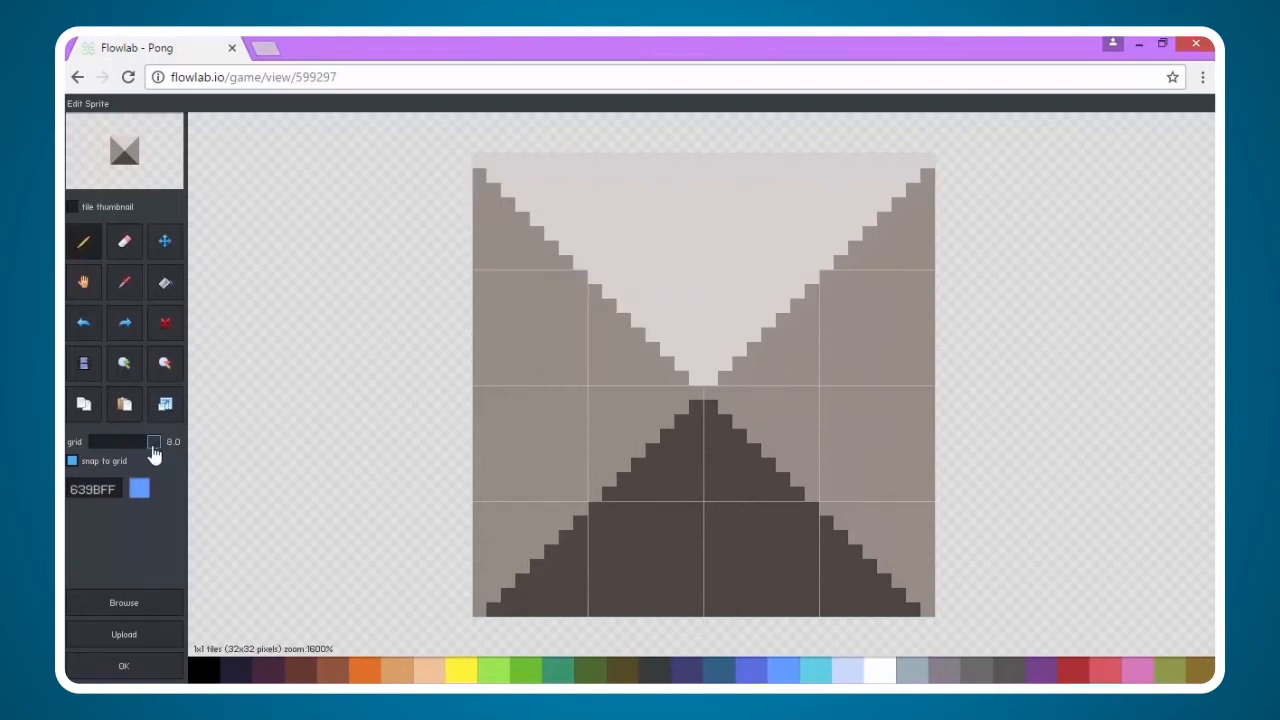
left_click_drag(153, 442, 103, 442)
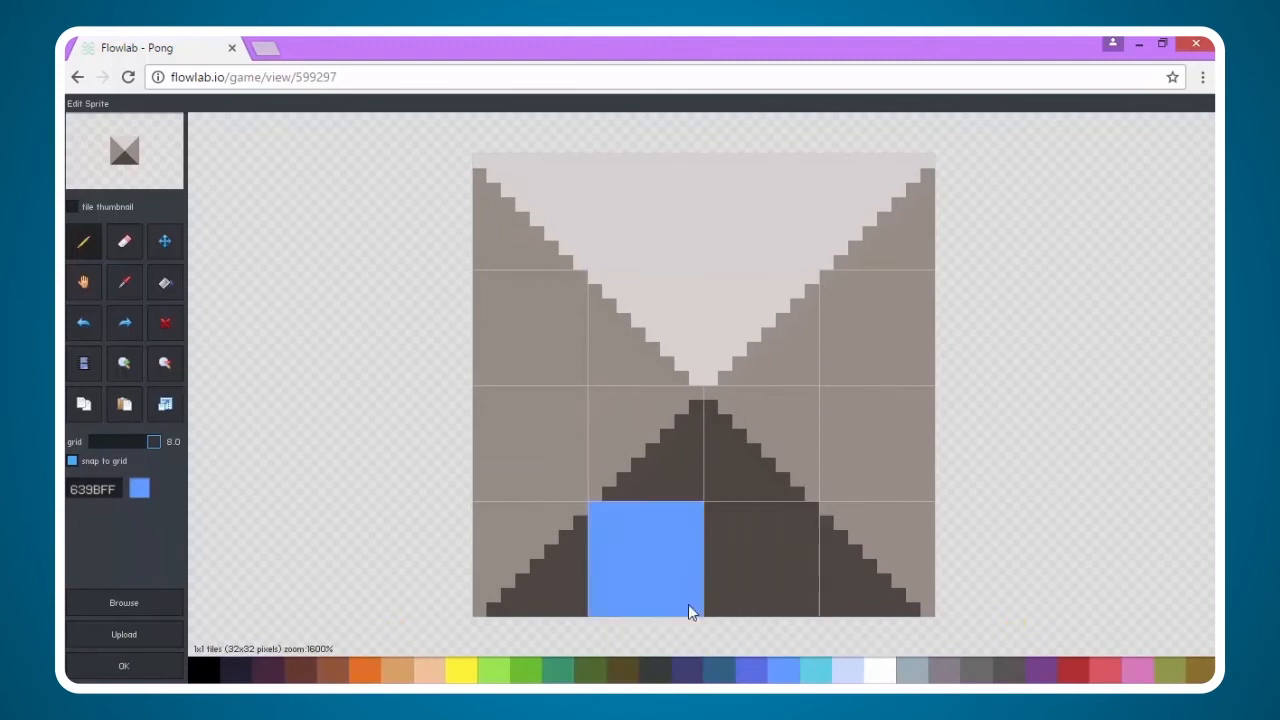
Fill the entire sprite with blue 639BFF, making it a solid square.
left_click(530, 210)
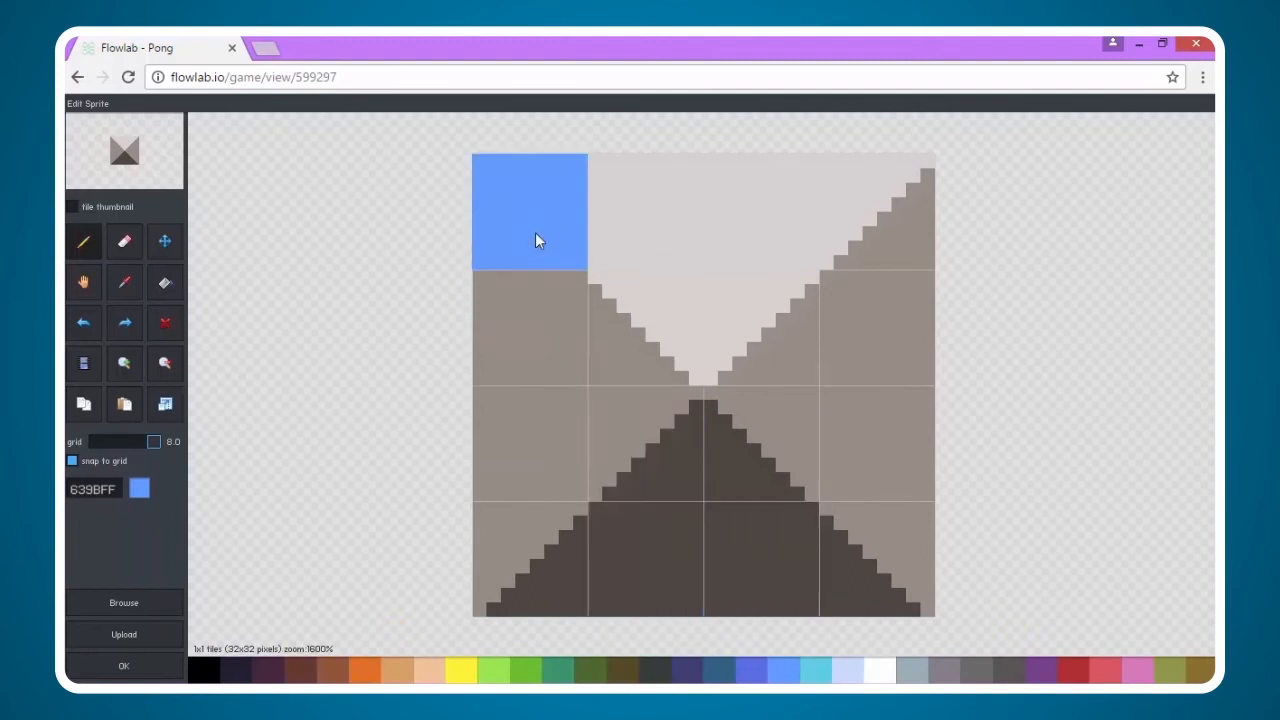
left_click(645, 212)
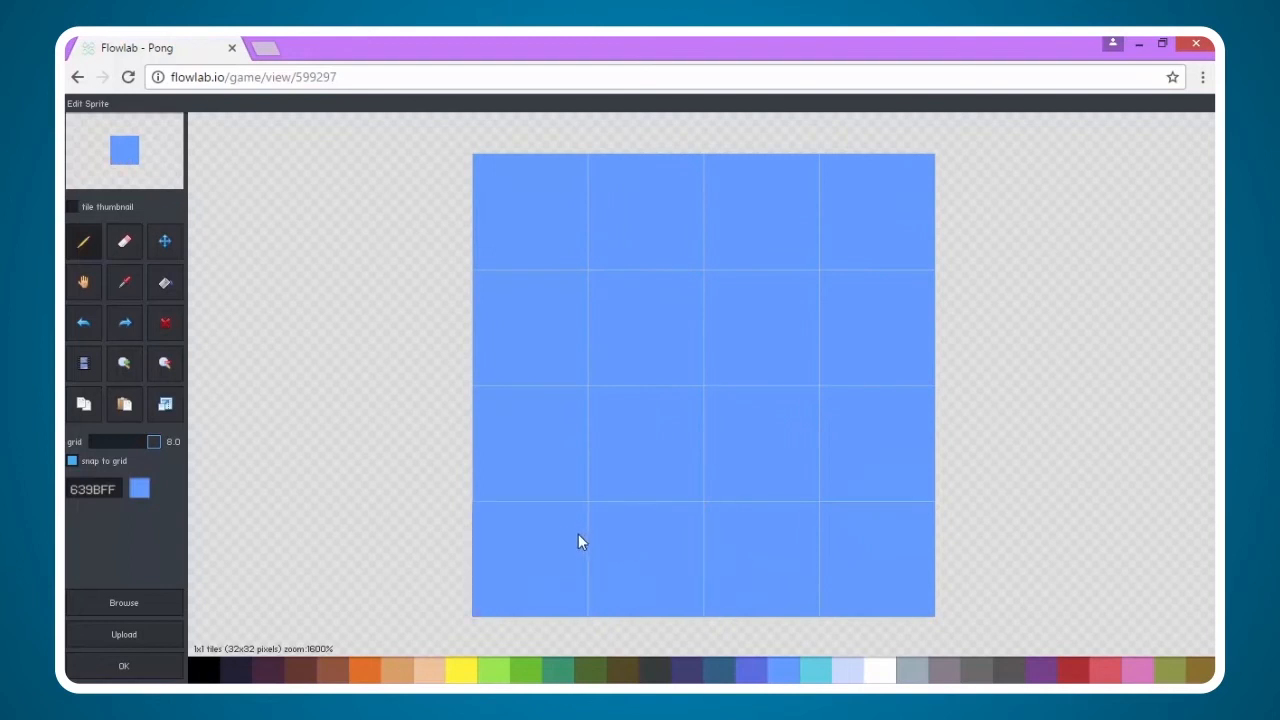
mouse_move(565, 539)
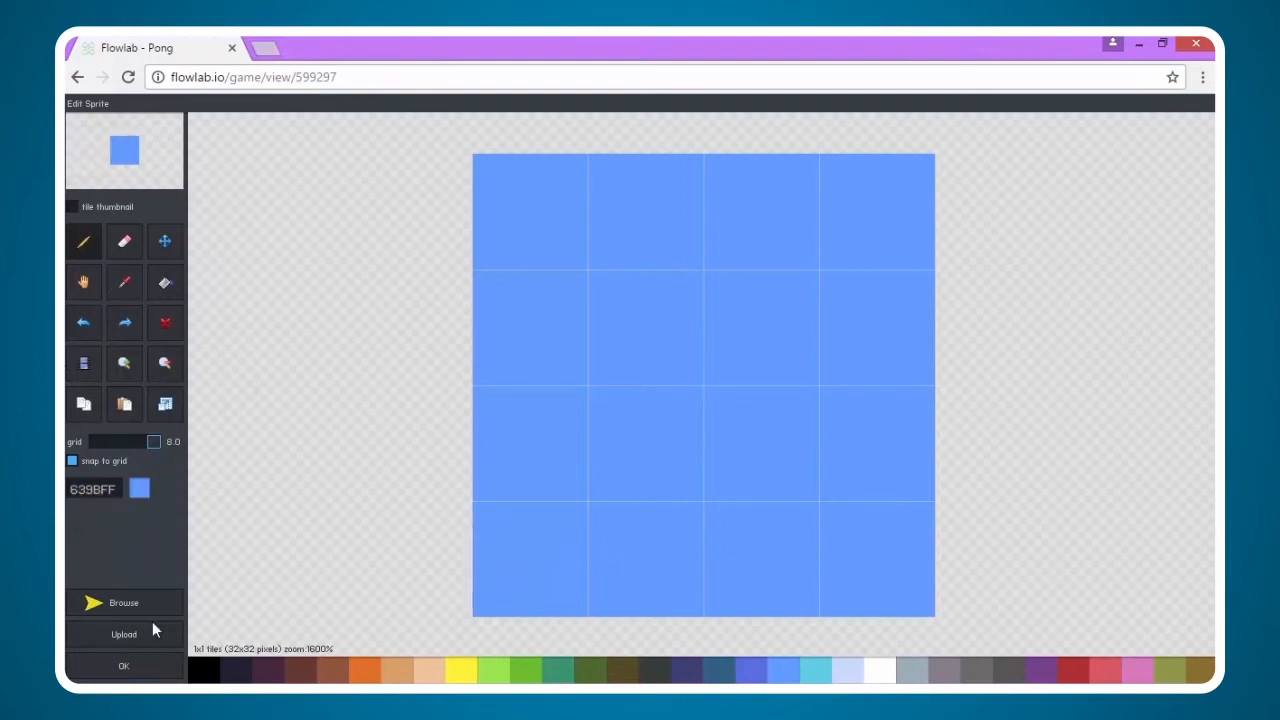
left_click(124, 602)
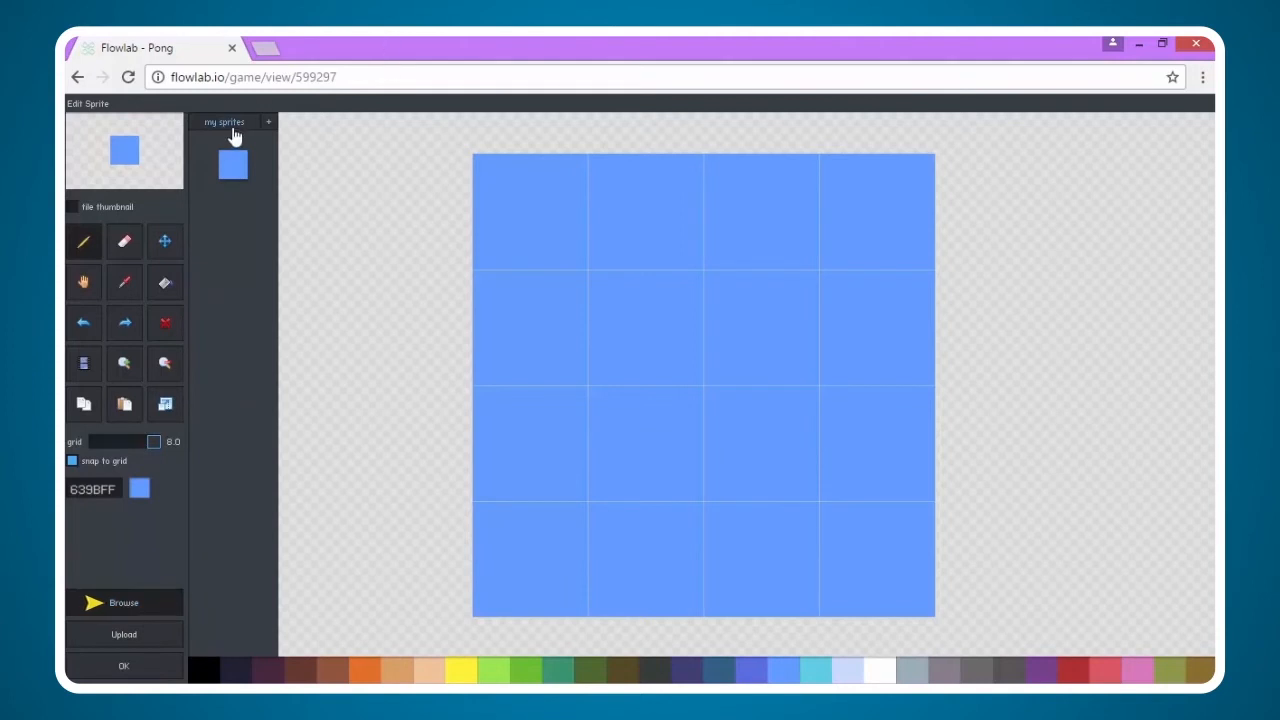
left_click(232, 164)
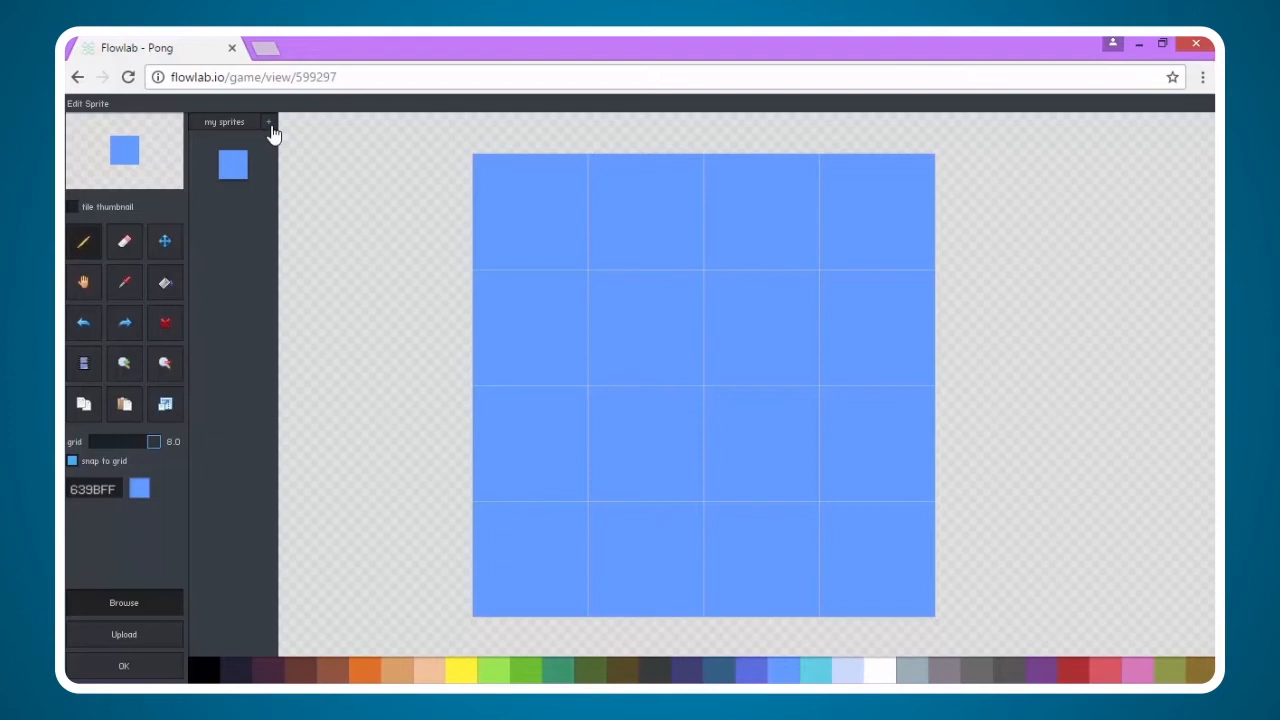
left_click(268, 121)
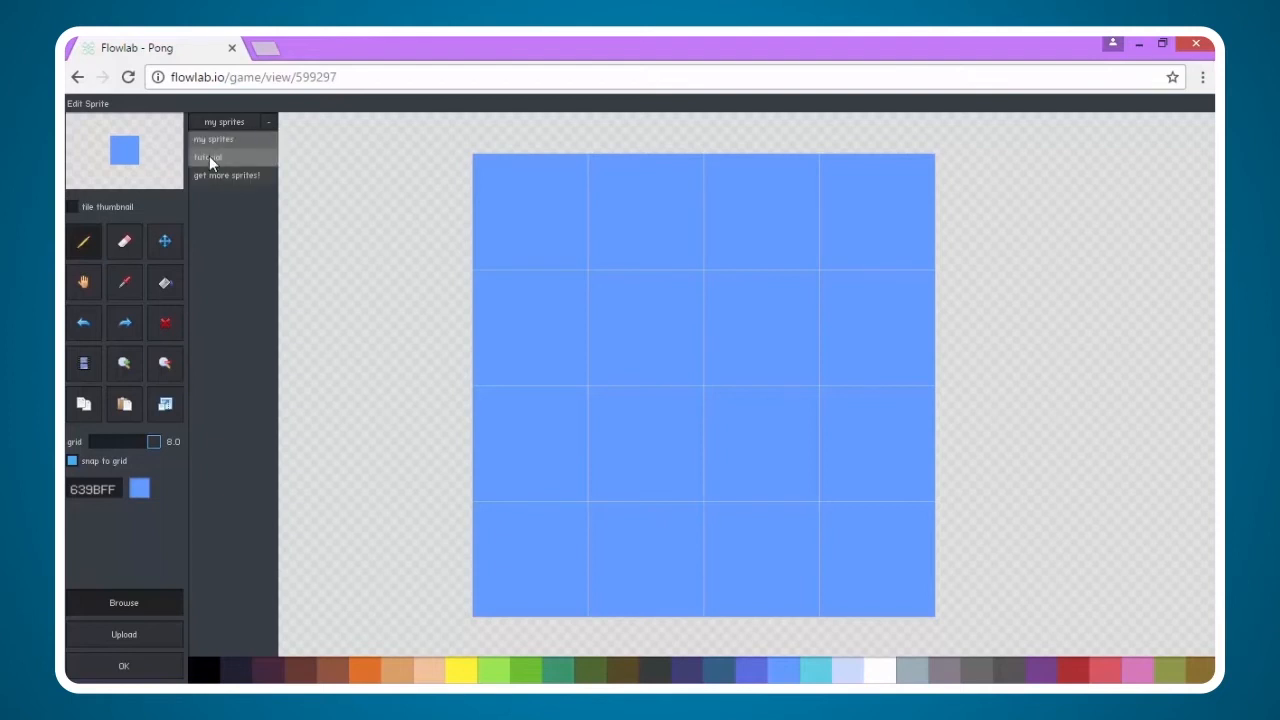
left_click(207, 157)
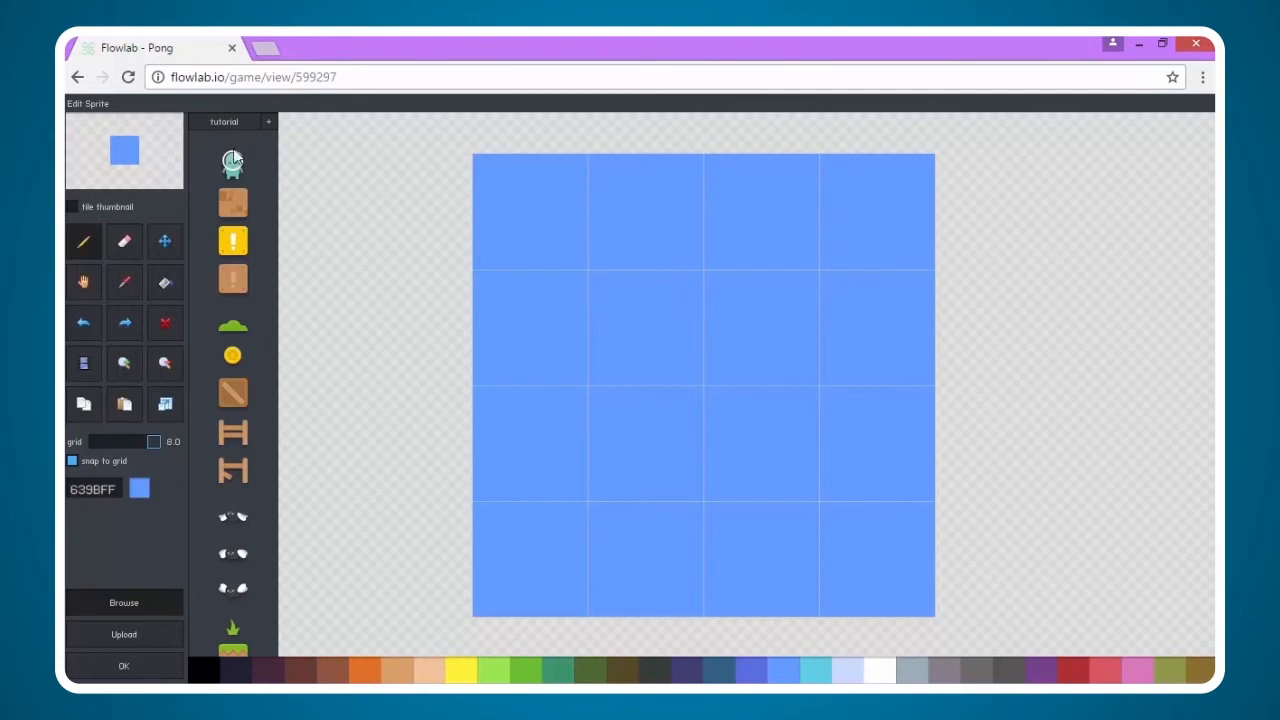
mouse_move(258, 191)
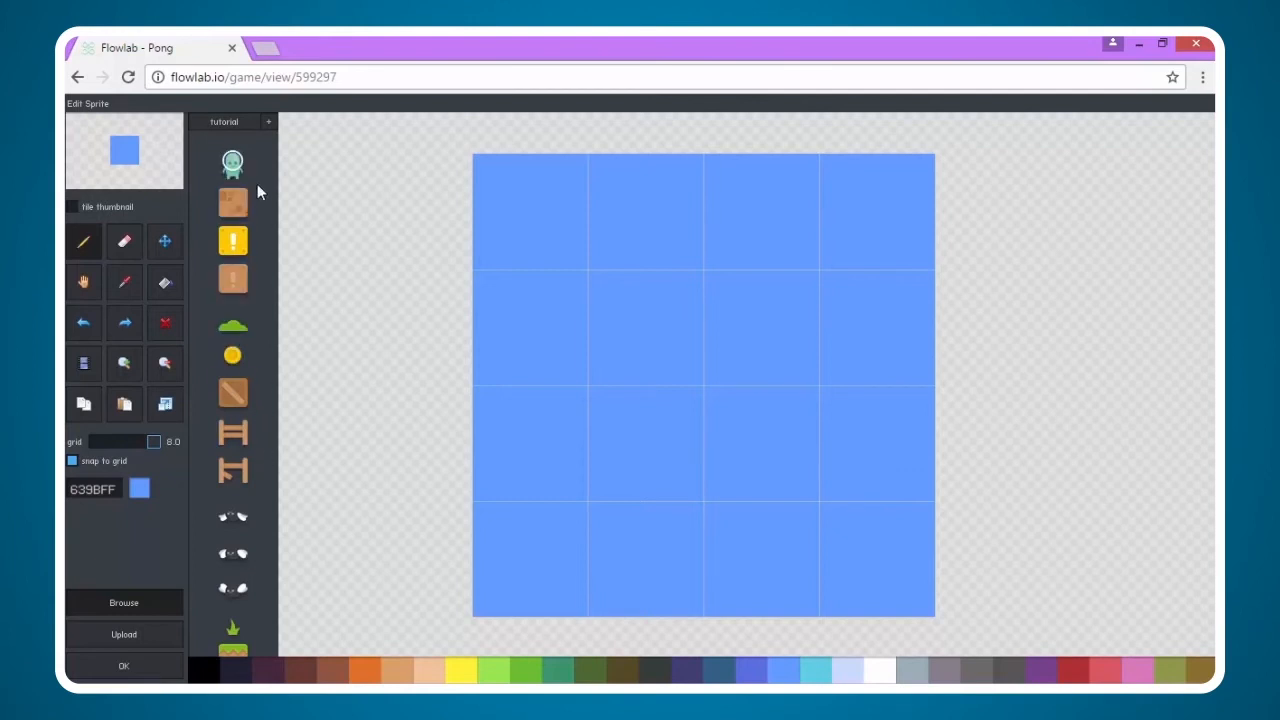
scroll("down", 3)
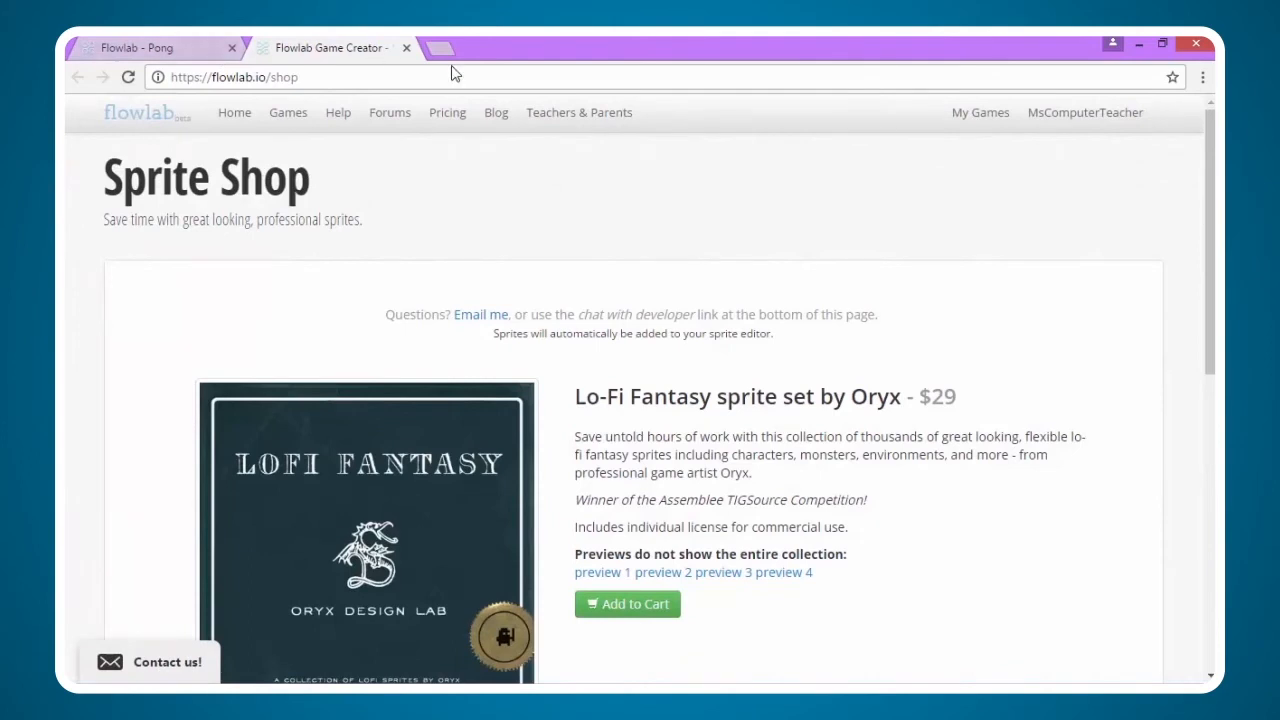
left_click(150, 47)
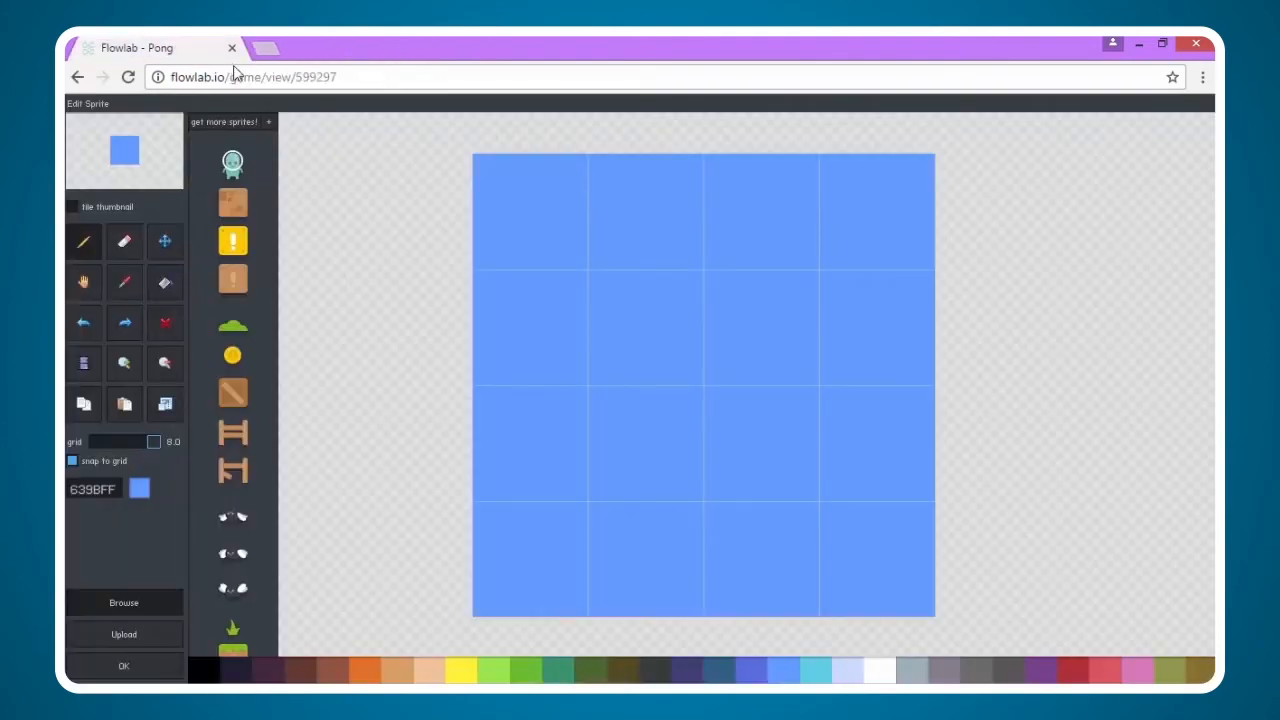
Accept the blue square sprite and return to the level editor.
left_click(224, 121)
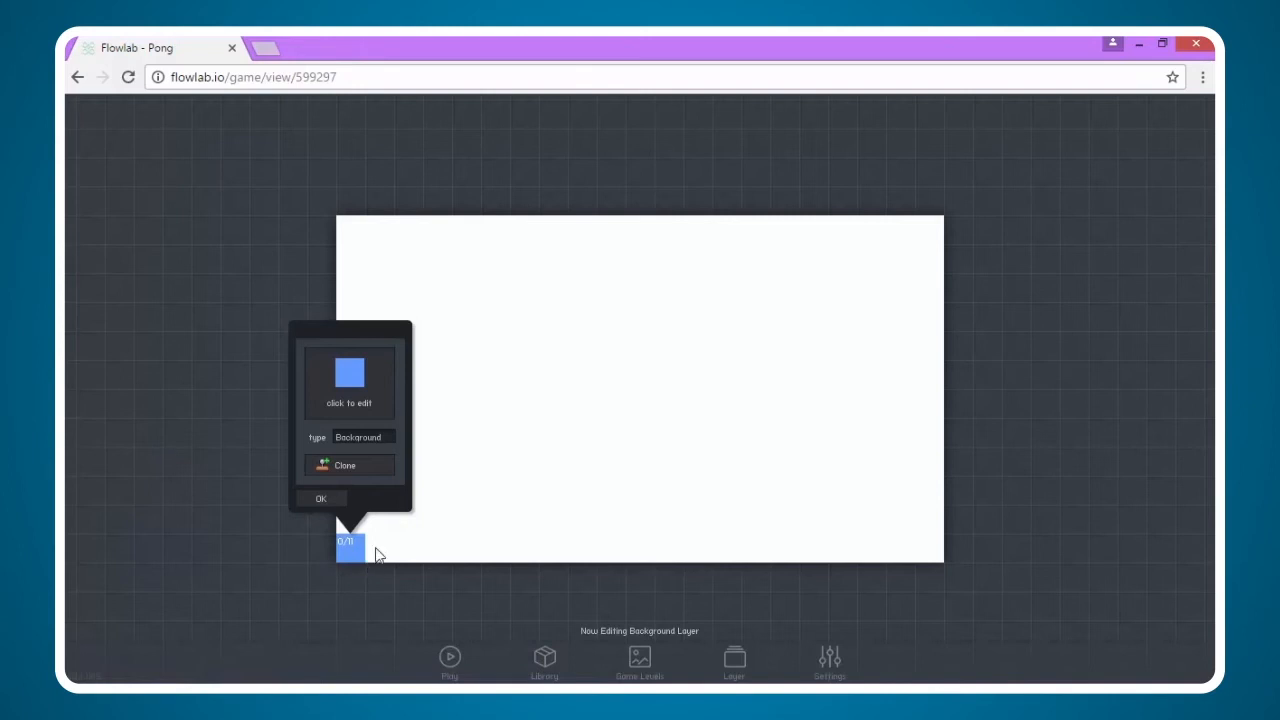
mouse_move(490, 534)
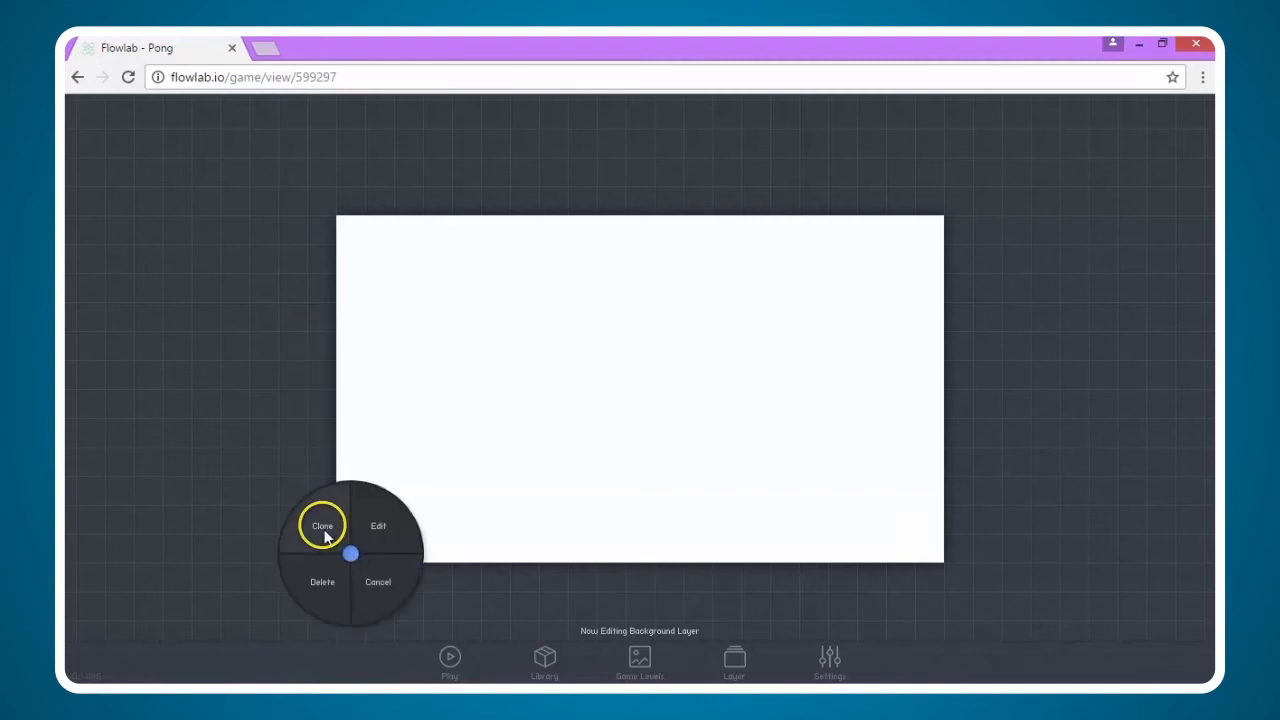
Clone the blue square along the level's entire bottom edge.
left_click(322, 525)
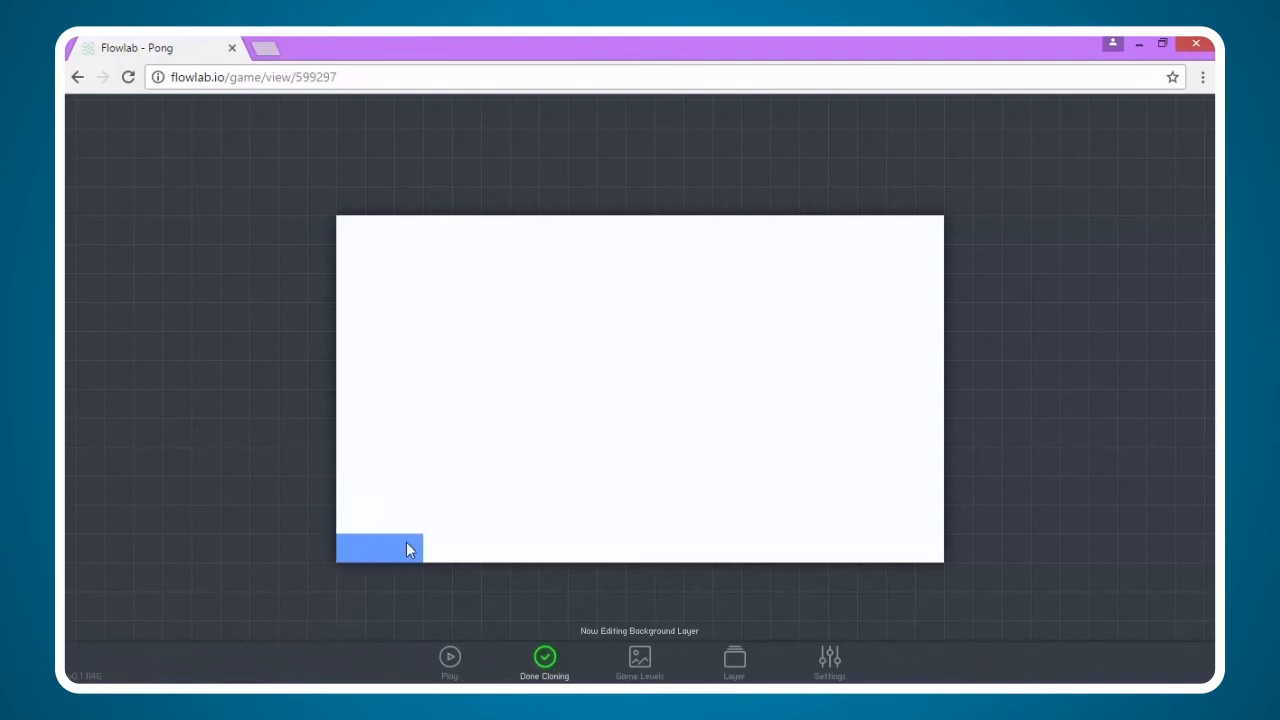
left_click_drag(408, 548, 537, 558)
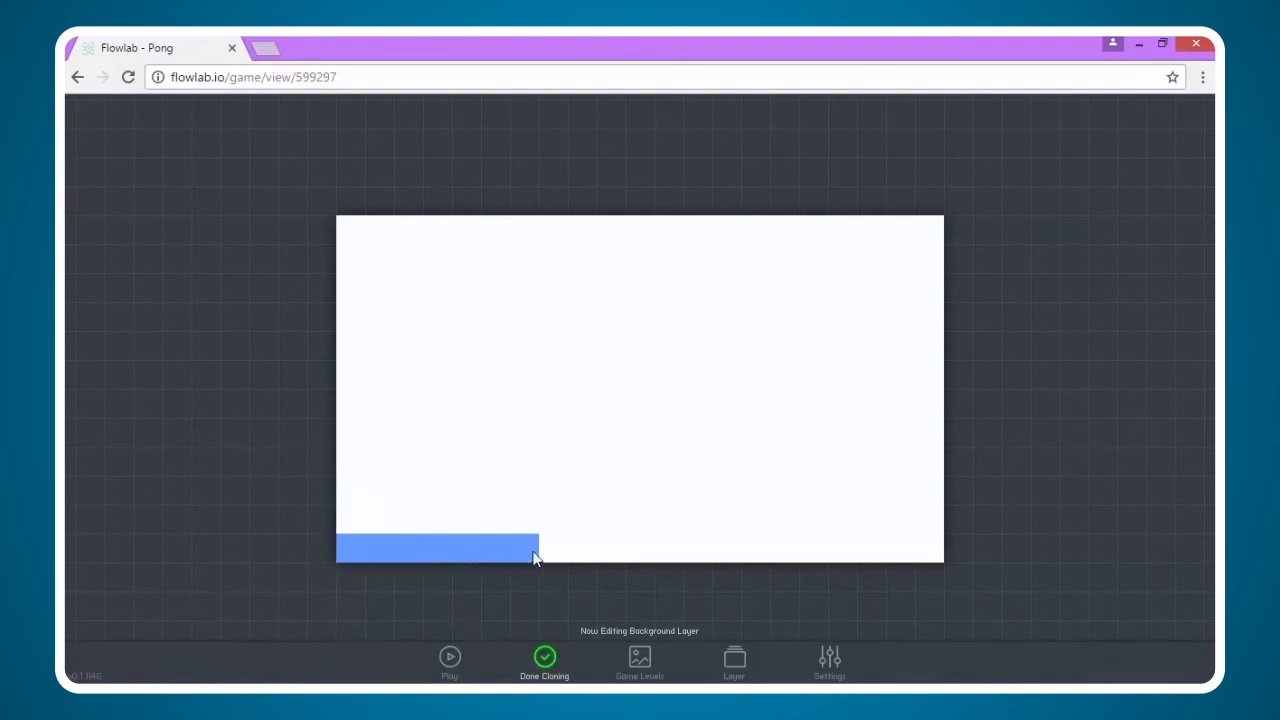
left_click_drag(535, 558, 640, 555)
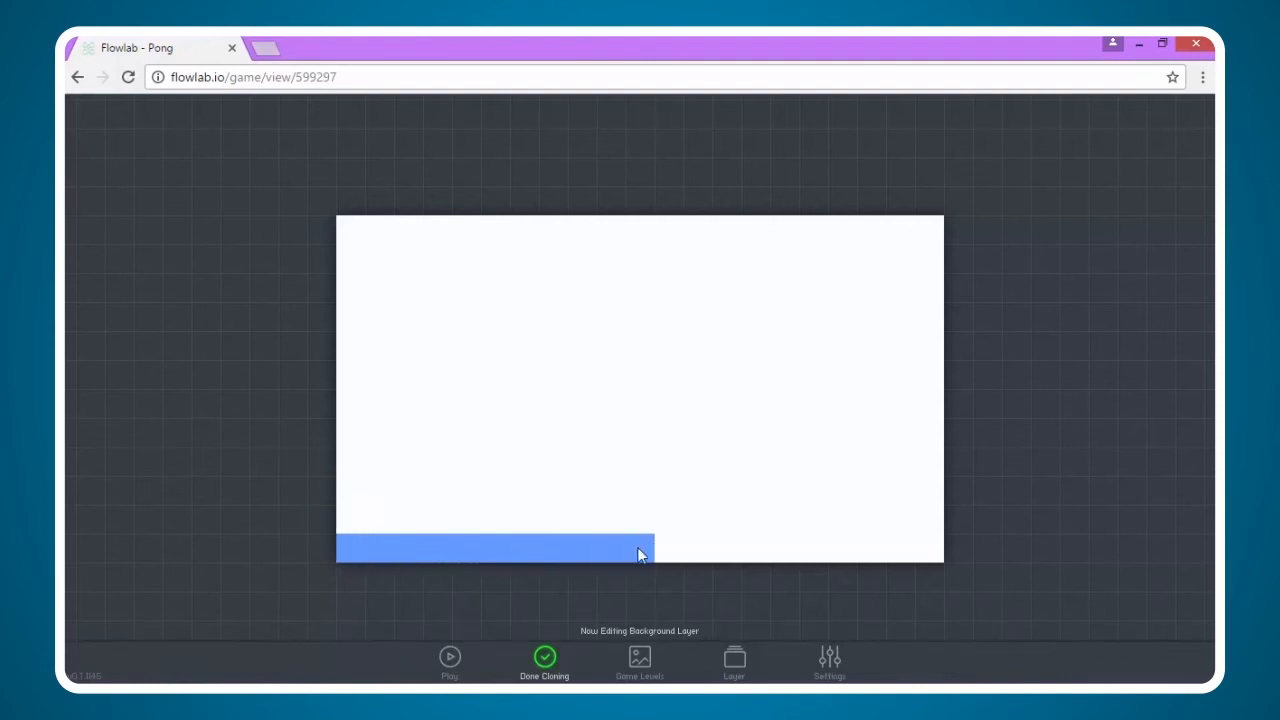
left_click_drag(640, 550, 758, 549)
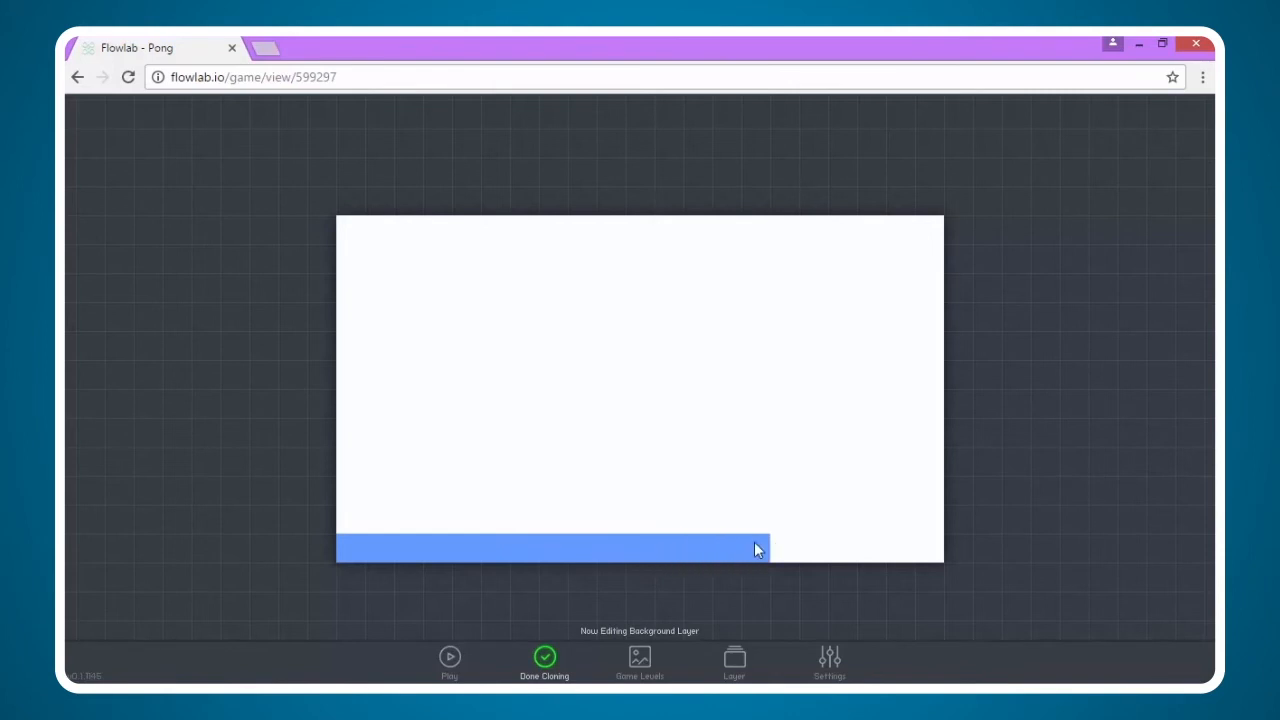
left_click_drag(758, 548, 918, 550)
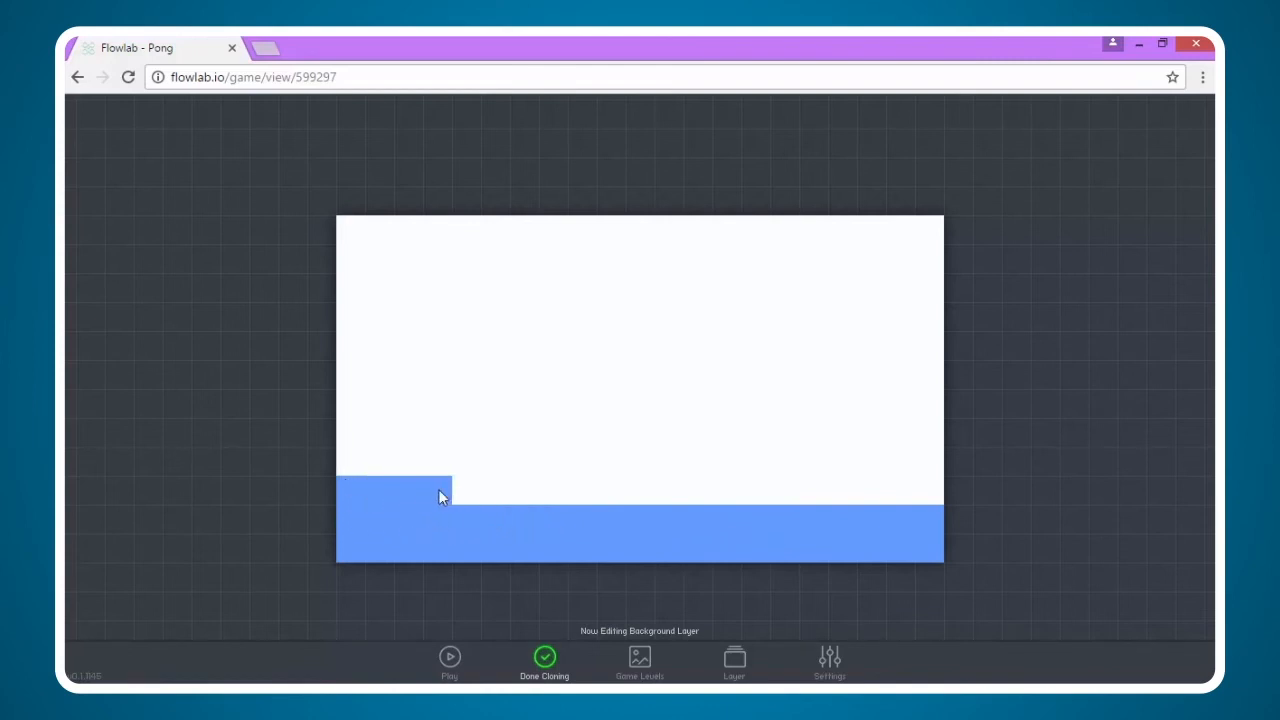
Clone a second row and then the rest of the level with blue squares.
left_click_drag(445, 497, 595, 497)
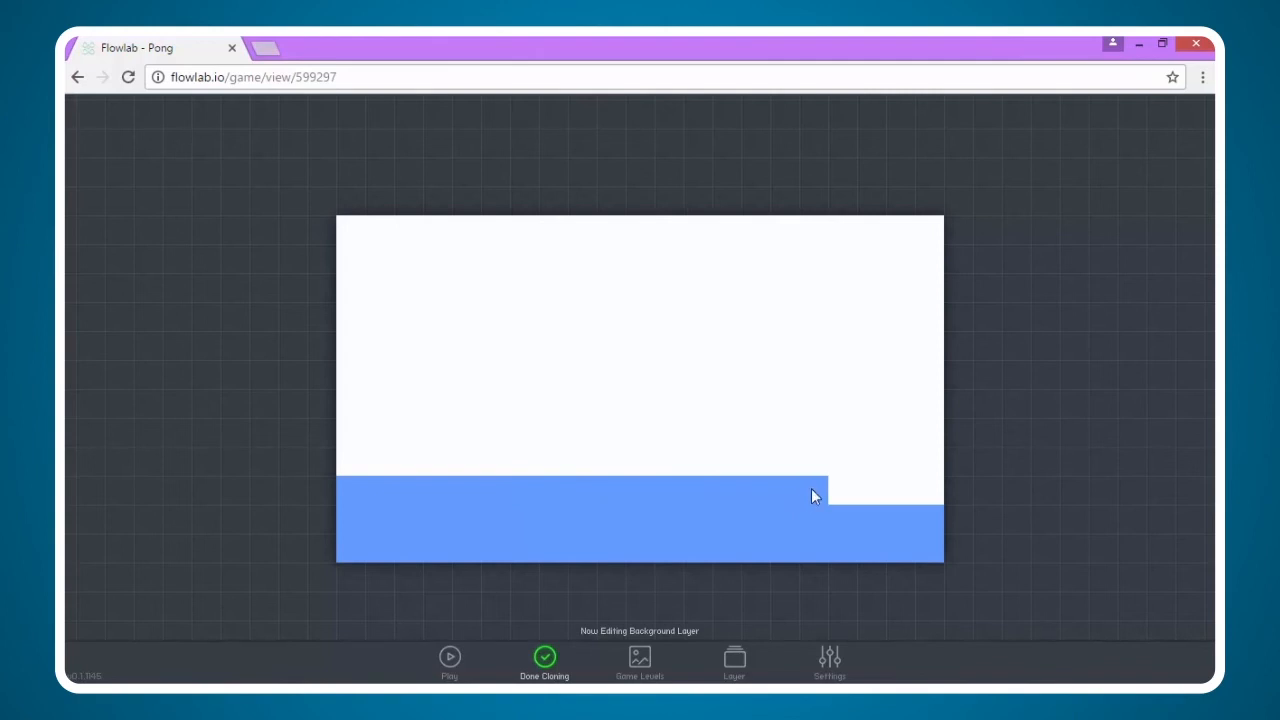
left_click_drag(815, 497, 780, 295)
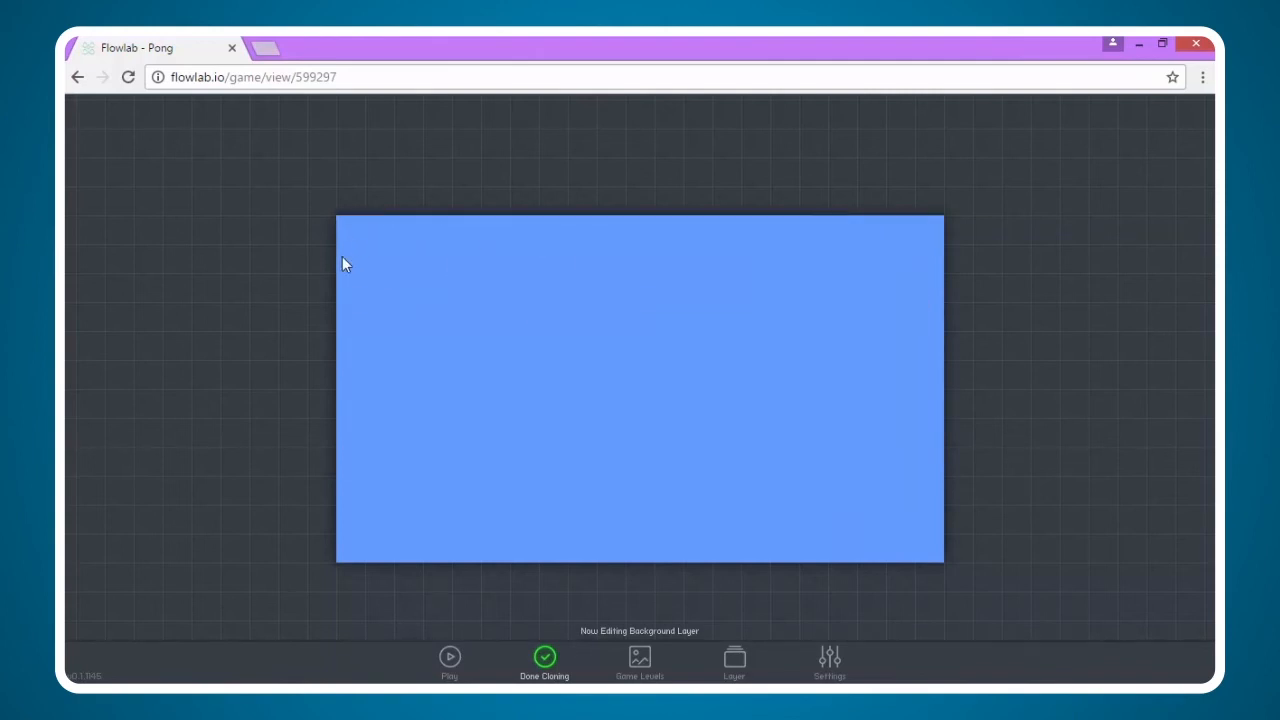
mouse_move(560, 487)
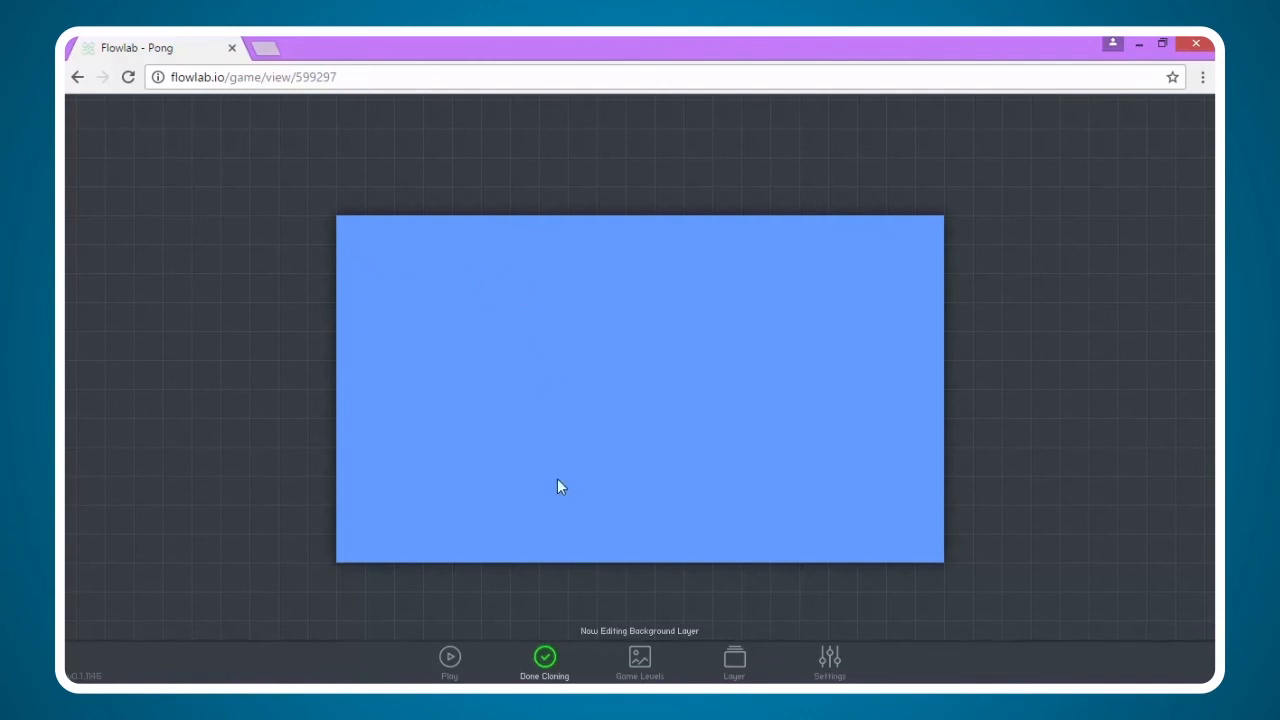
mouse_move(545, 660)
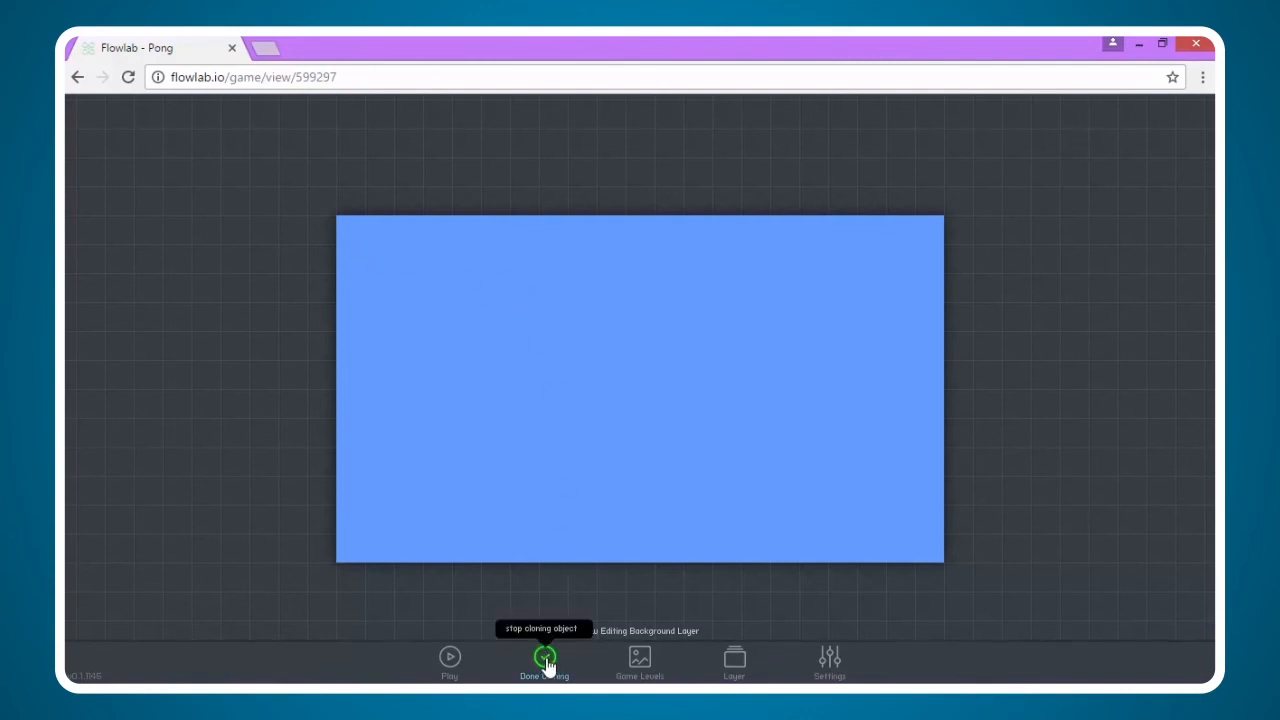
End cloning with Done Cloning, leaving the level covered in blue squares.
left_click(544, 658)
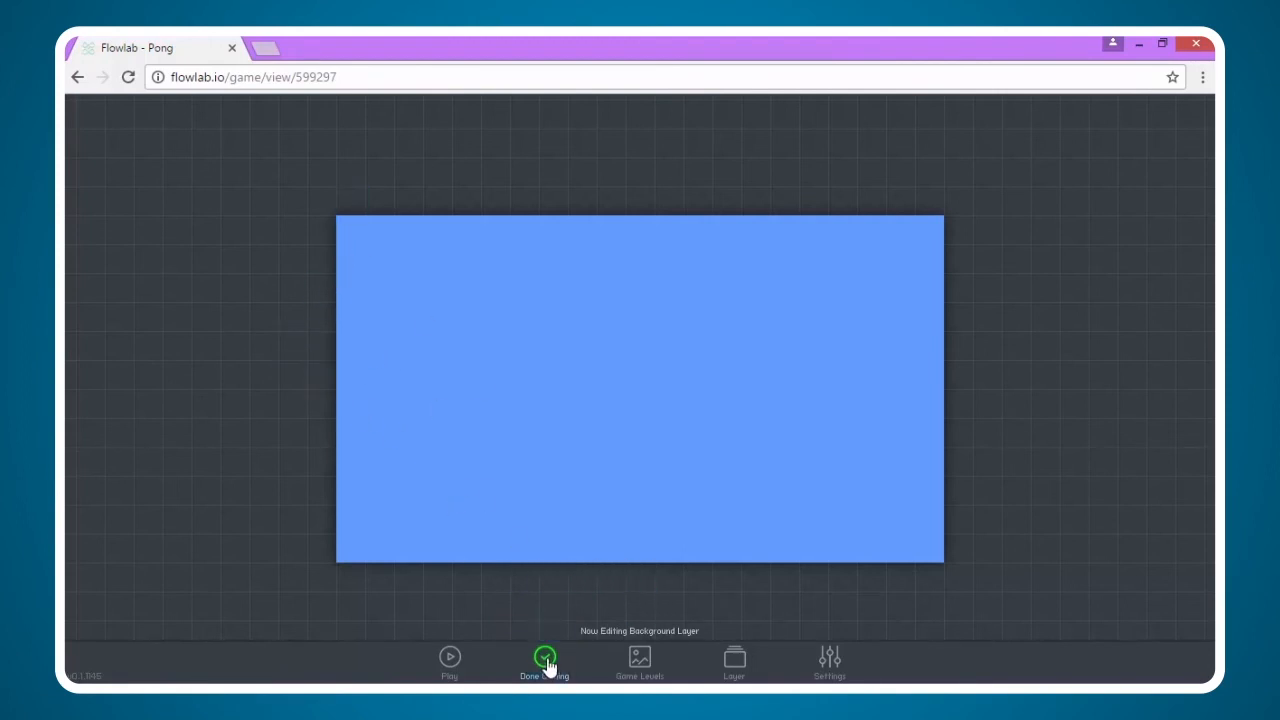
mouse_move(544, 660)
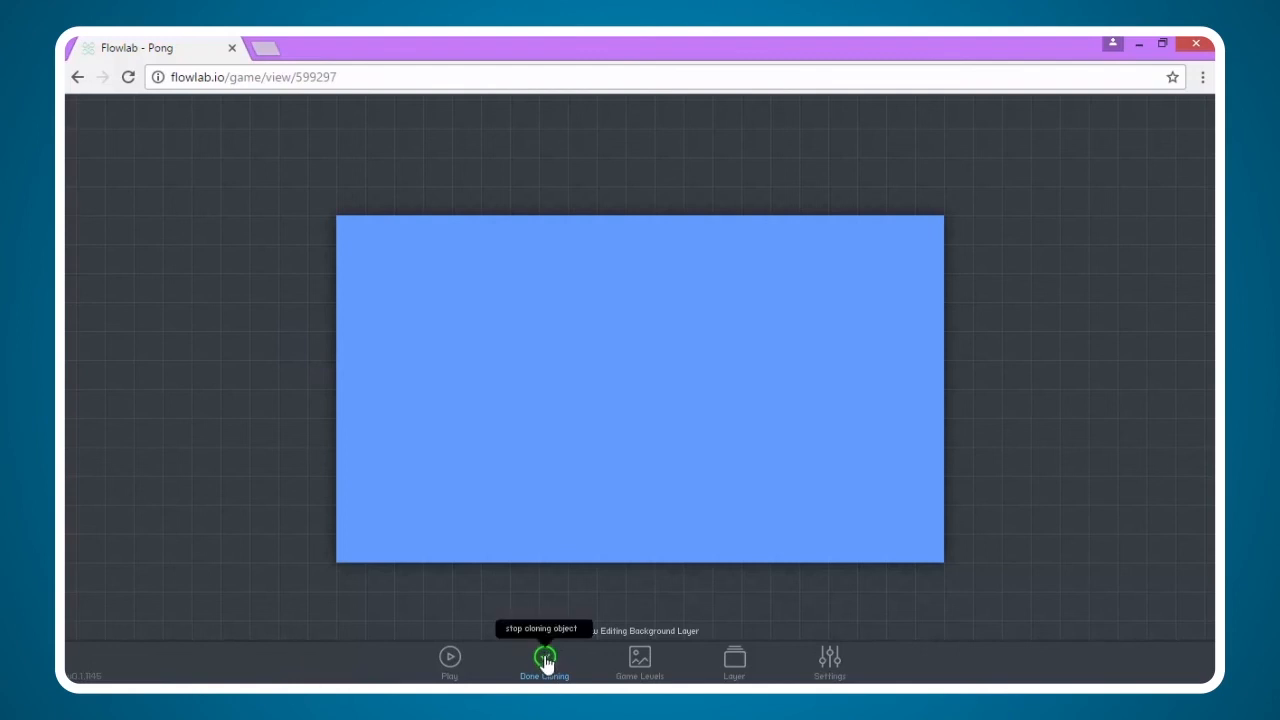
left_click(544, 660)
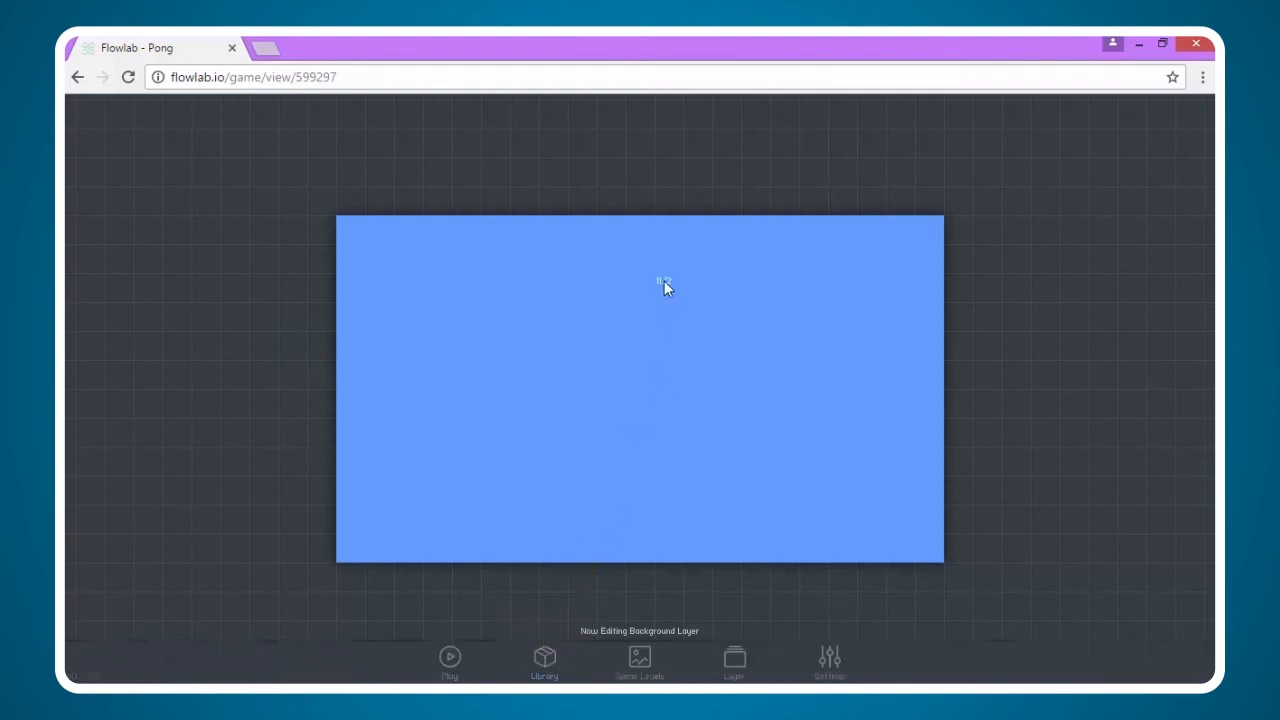
mouse_move(645, 298)
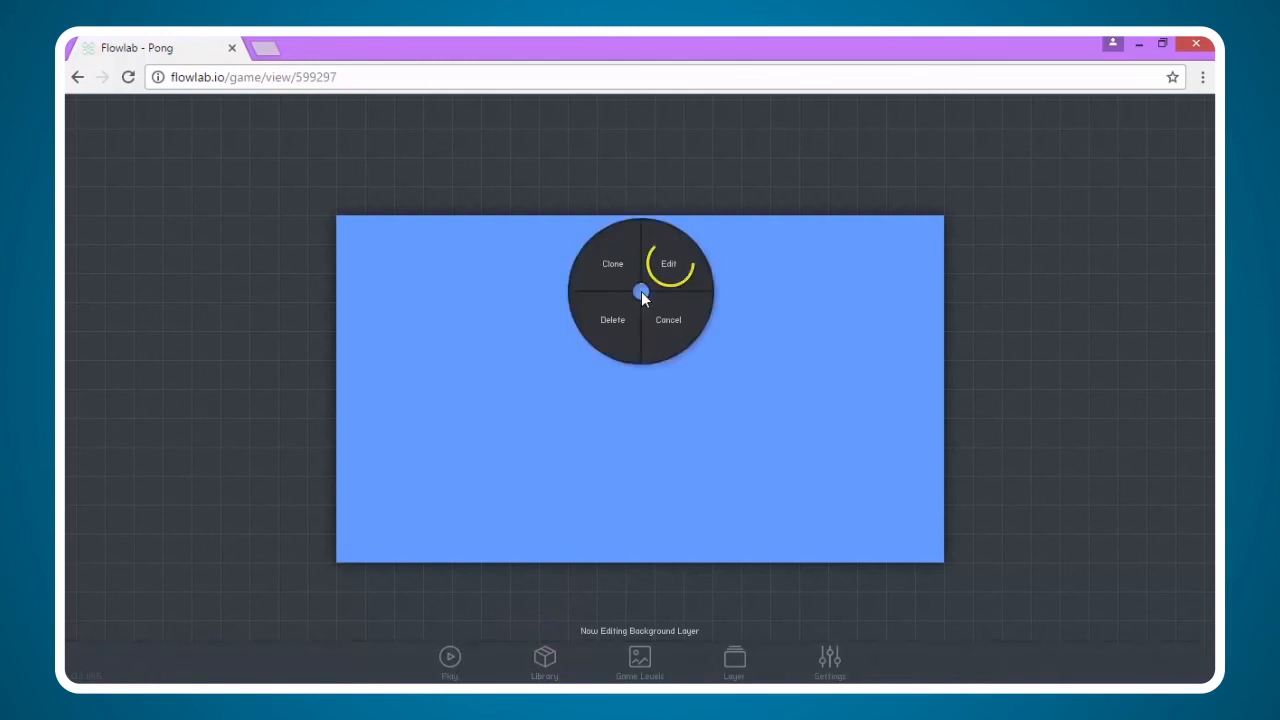
Check a cloned square's type reads Background and dismiss its properties.
left_click(668, 263)
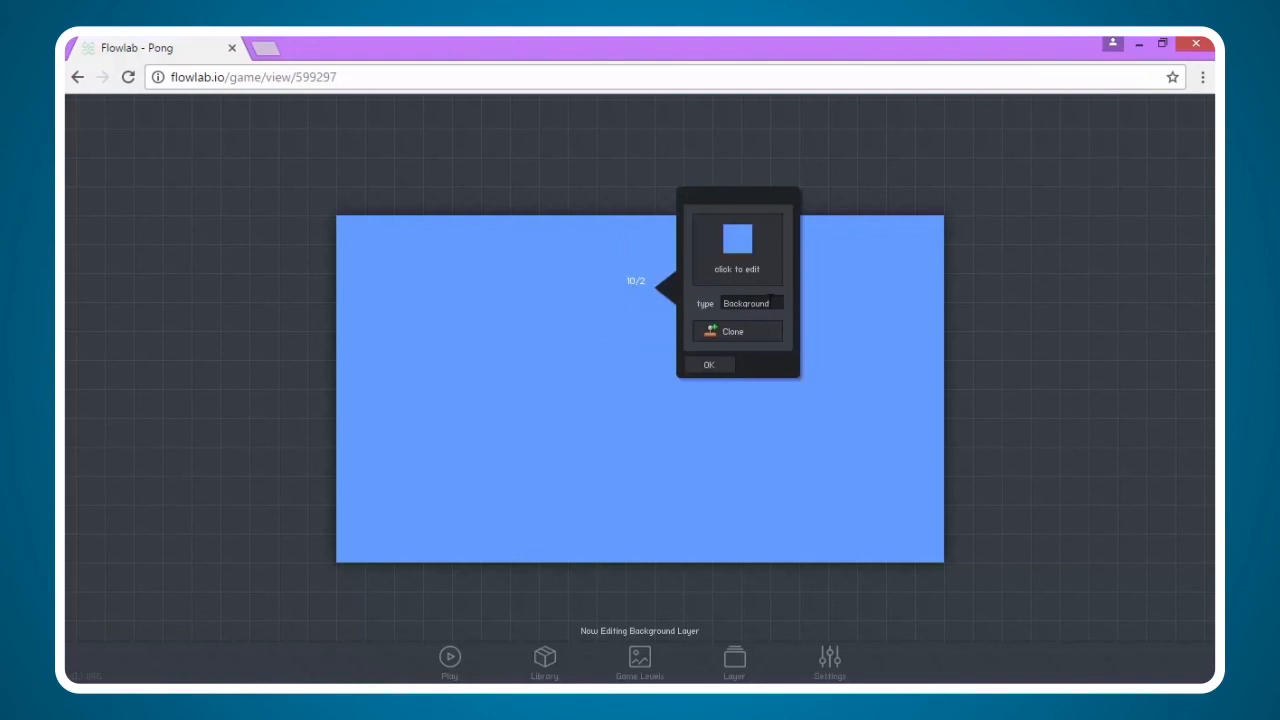
mouse_move(347, 561)
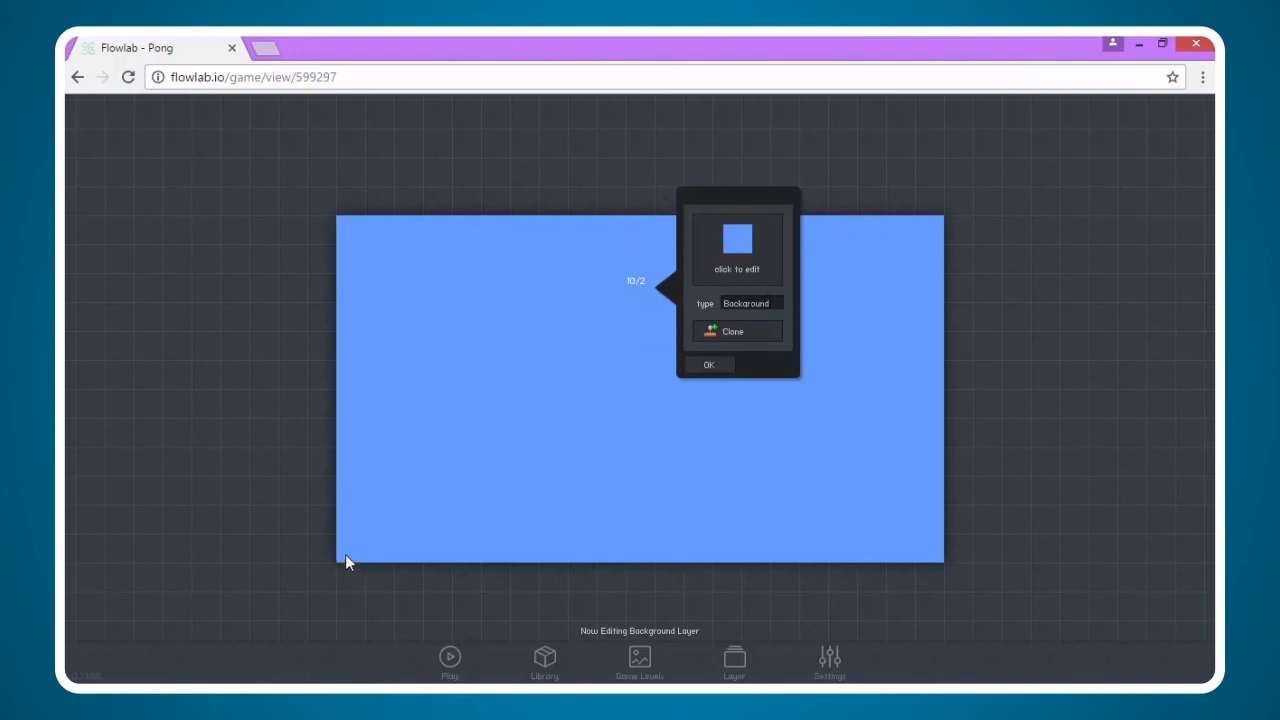
mouse_move(718, 332)
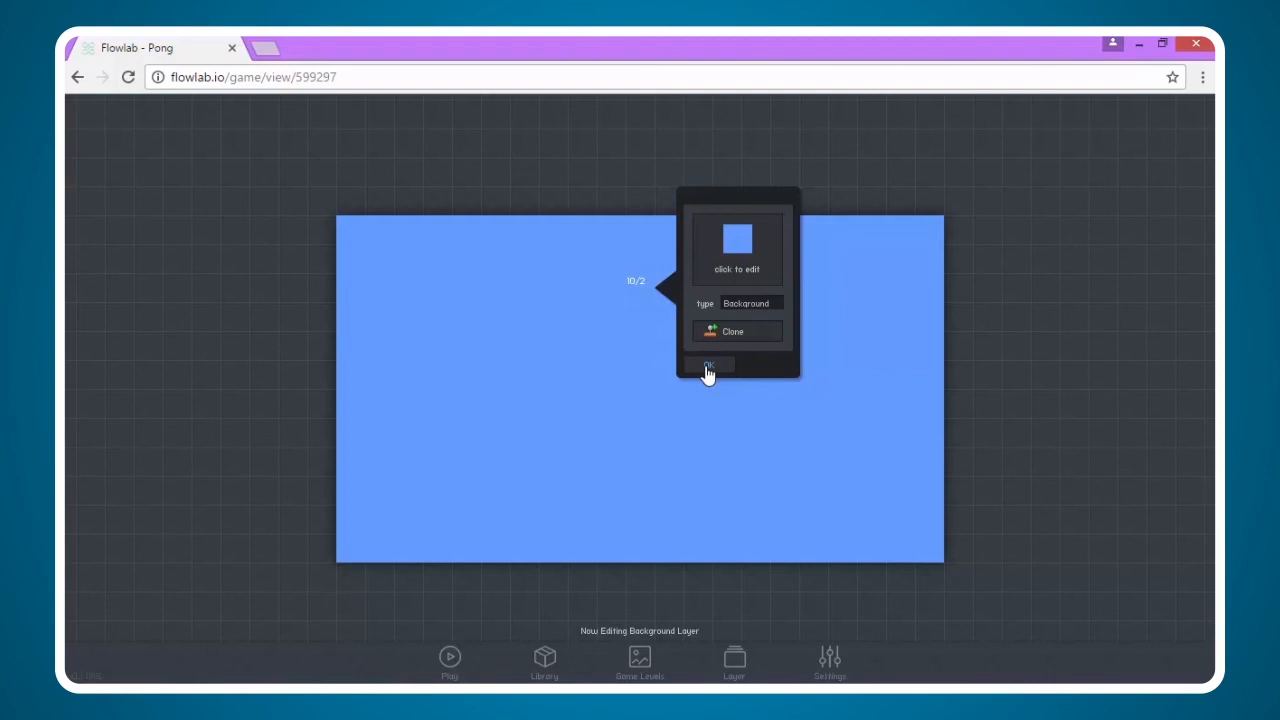
left_click(709, 364)
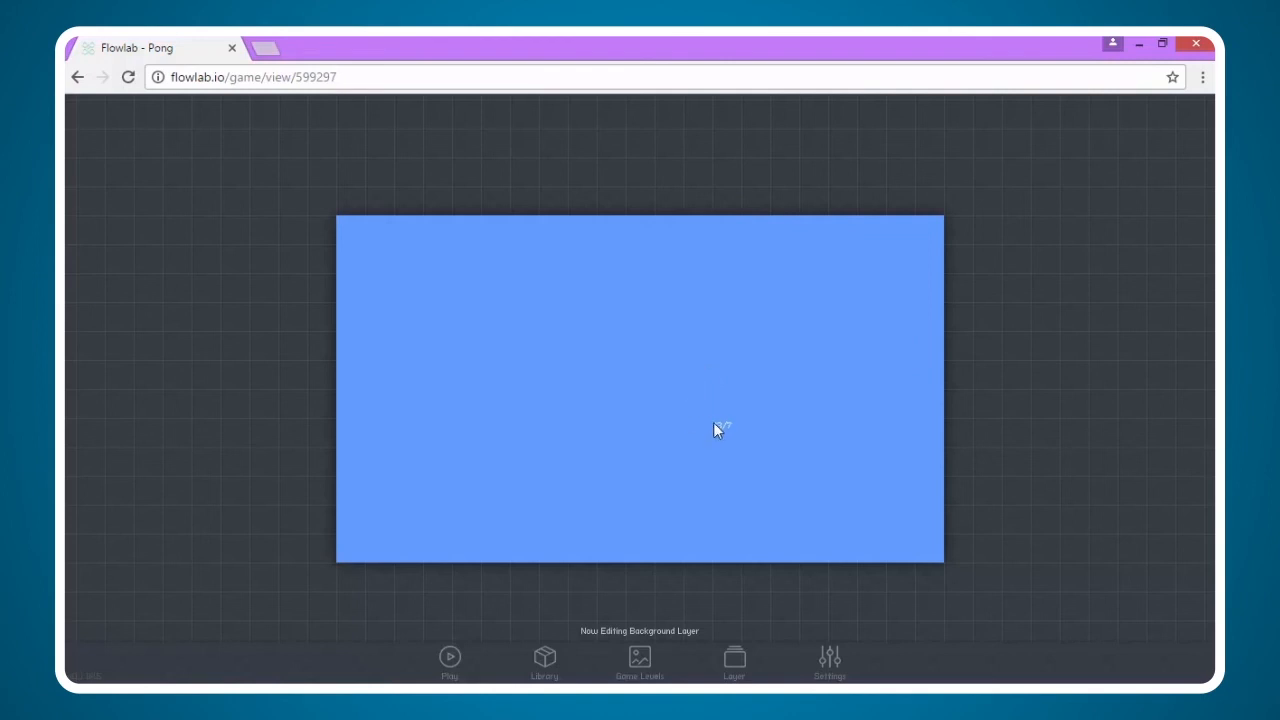